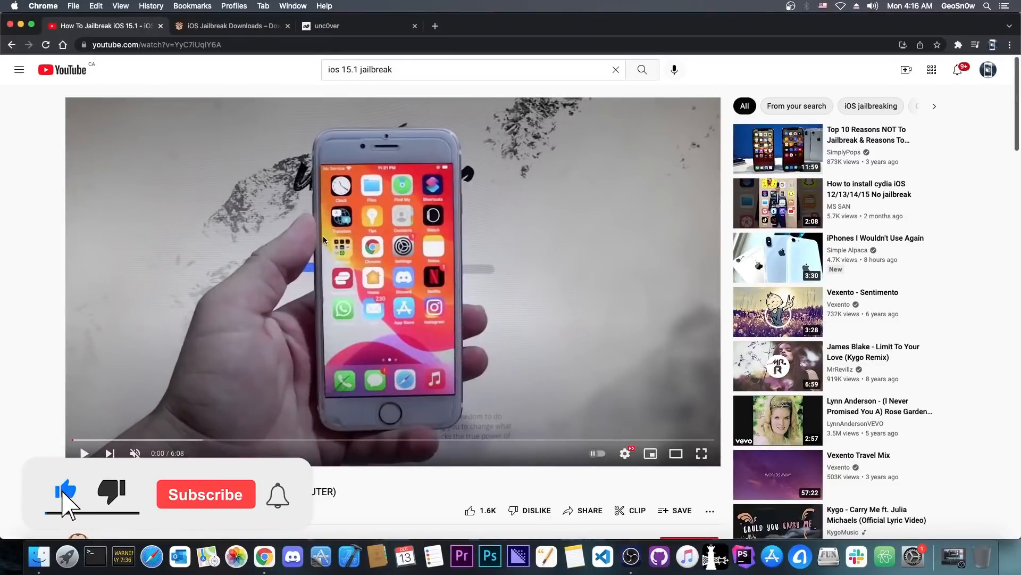
# Step: Check unc0ver.dev's supported iOS range (11.0–14.3), then return to the fake jailbreak video
pyautogui.click(205, 493)
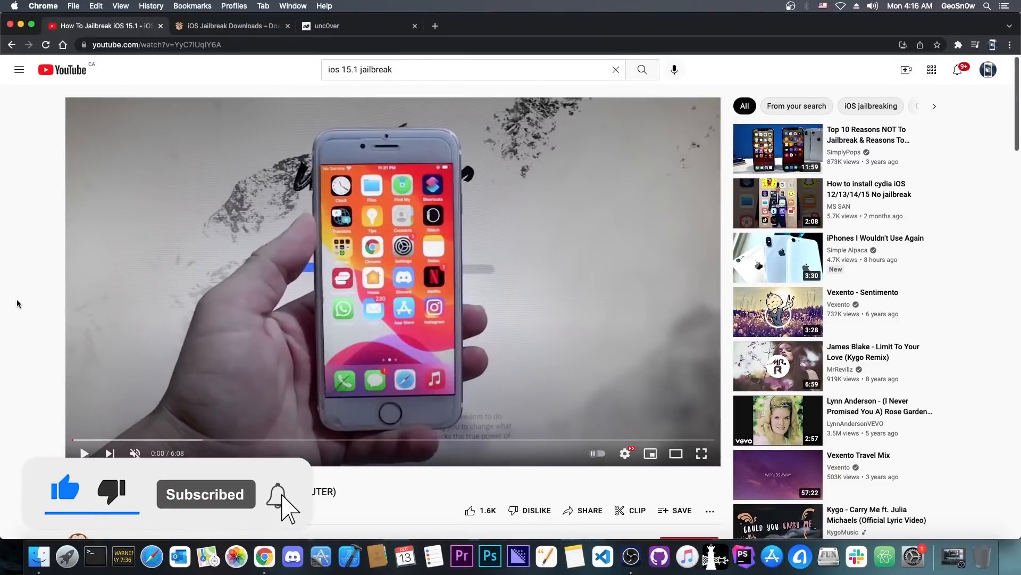
pyautogui.scroll(-3)
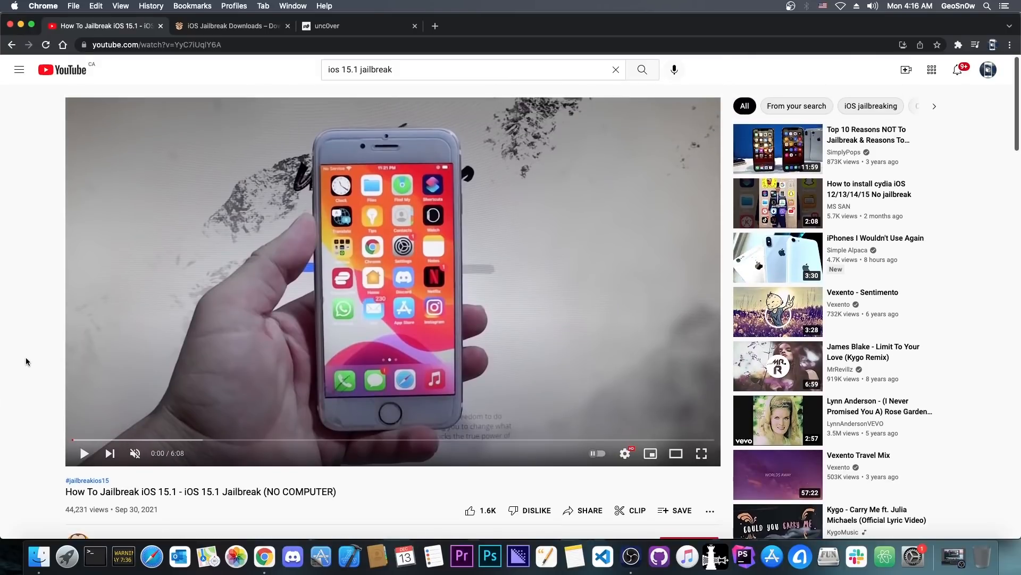
pyautogui.click(349, 26)
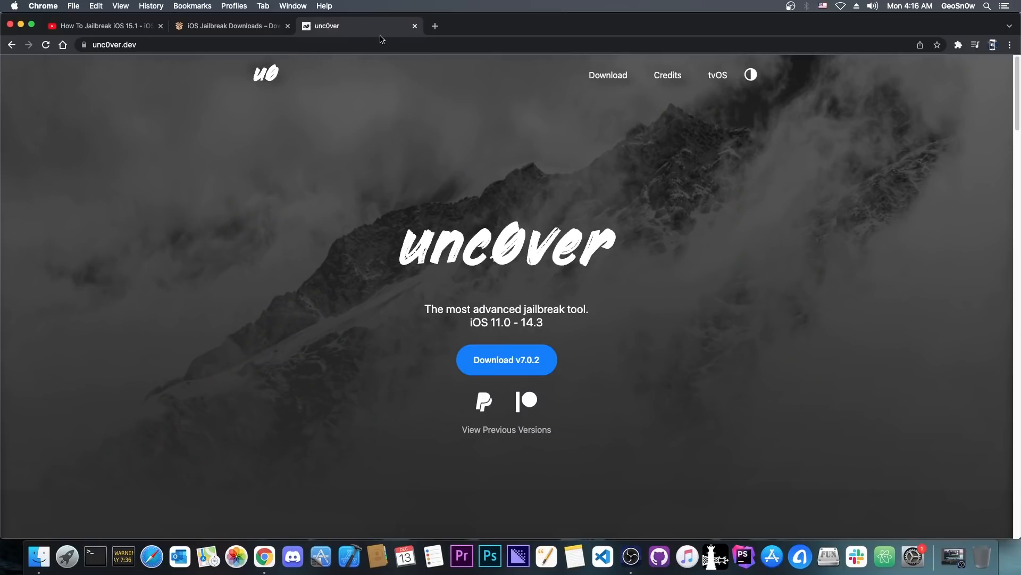
pyautogui.scroll(-3)
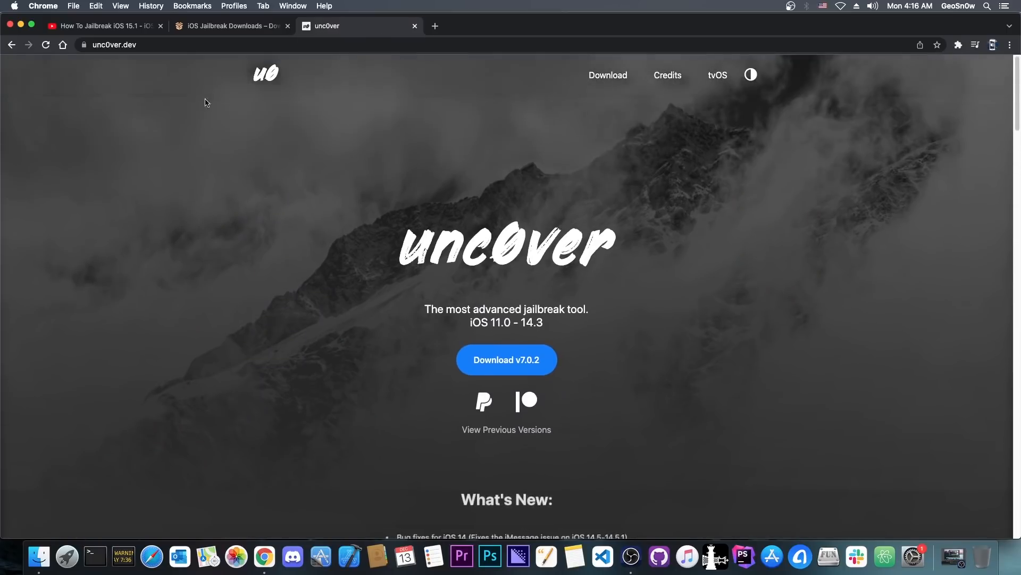
pyautogui.click(101, 26)
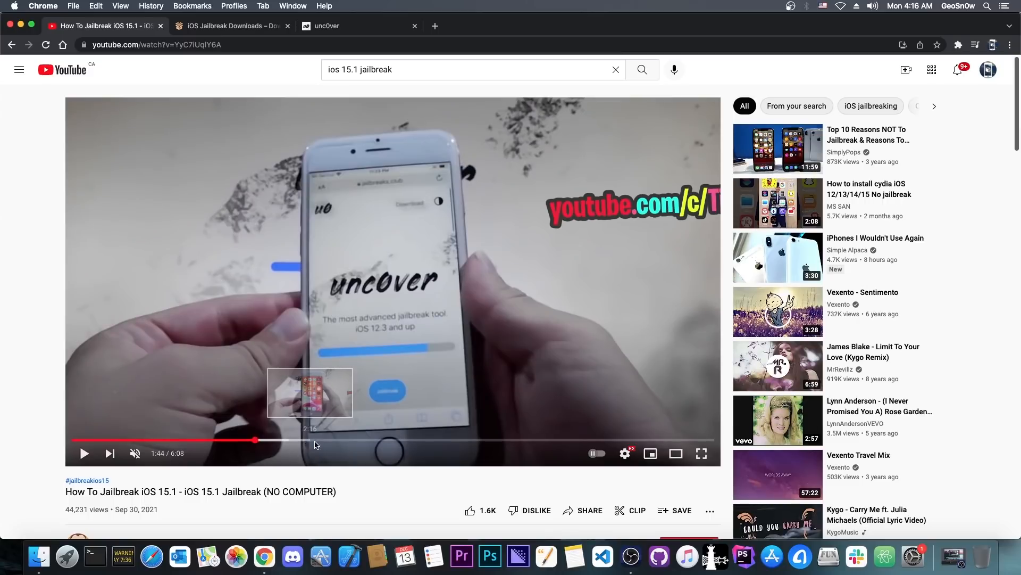
# Step: Seek the fake video to 3:30, its 'Ready to jailbreak' unc0ver app screen
pyautogui.click(440, 437)
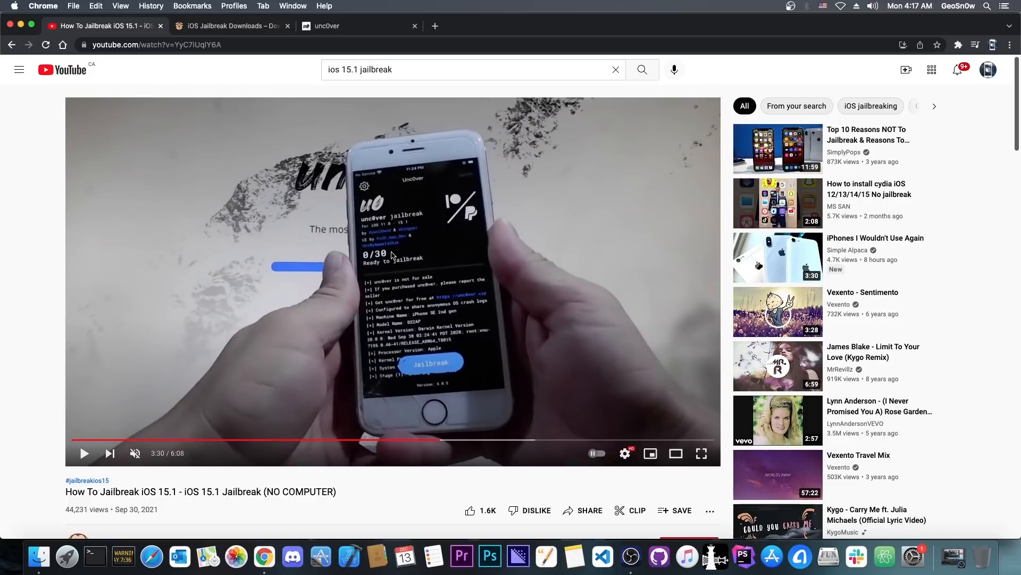
pyautogui.moveTo(403, 406)
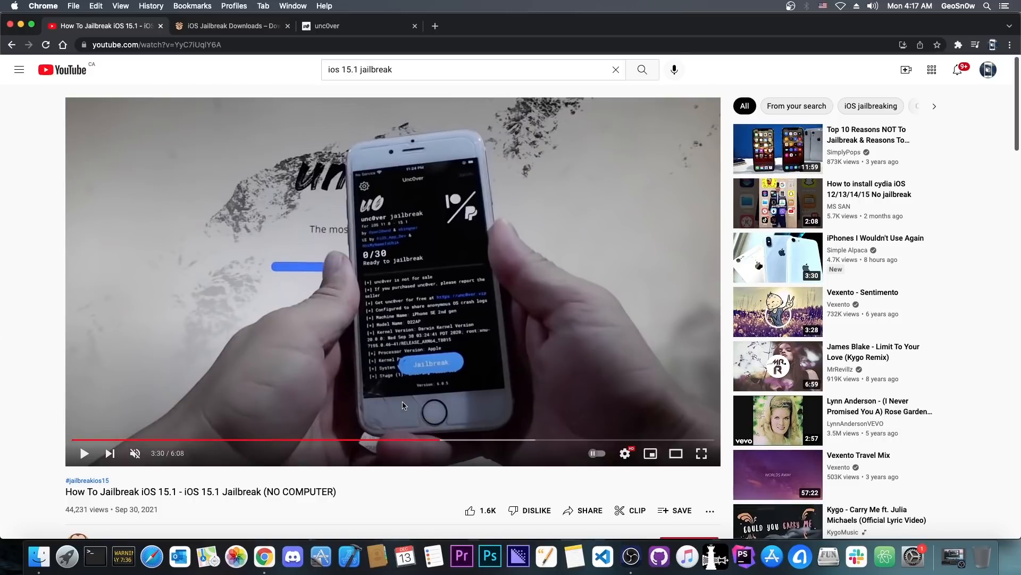
pyautogui.scroll(-3)
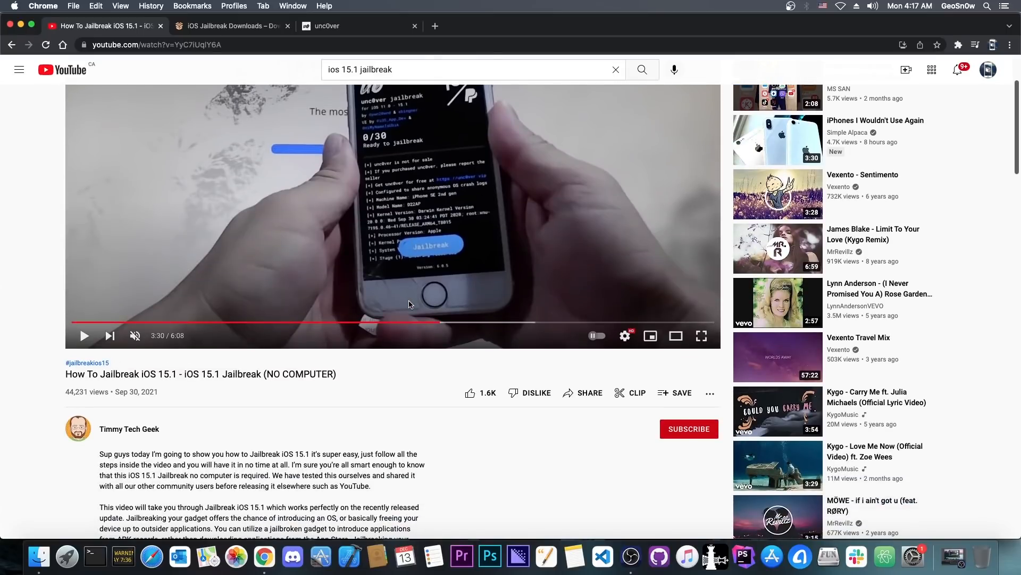
# Step: Highlight the 14.3 upper limit on unc0ver.dev and scroll toward What's New
pyautogui.click(357, 25)
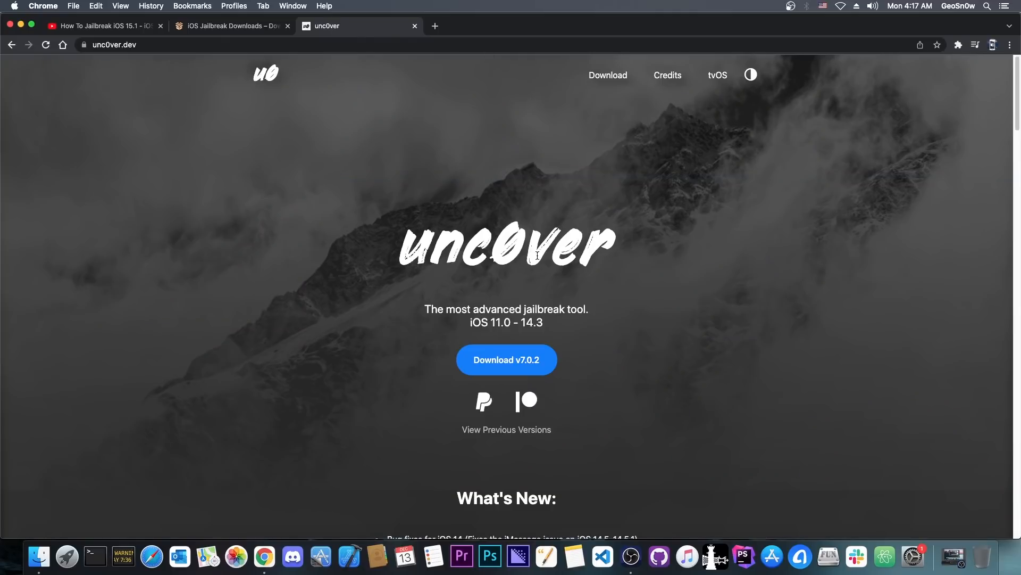
pyautogui.doubleClick(533, 321)
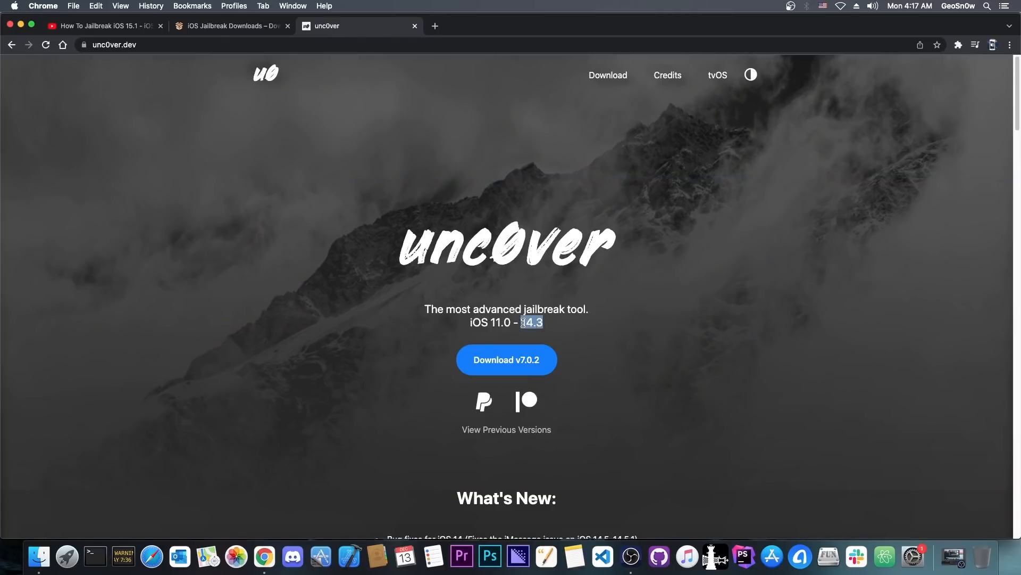
pyautogui.scroll(-3)
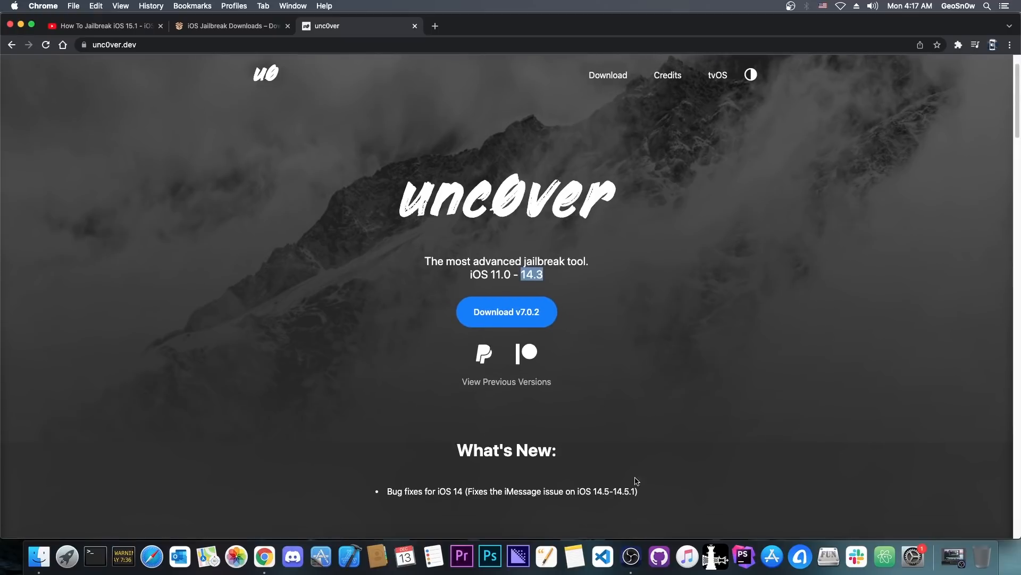
pyautogui.moveTo(620, 454)
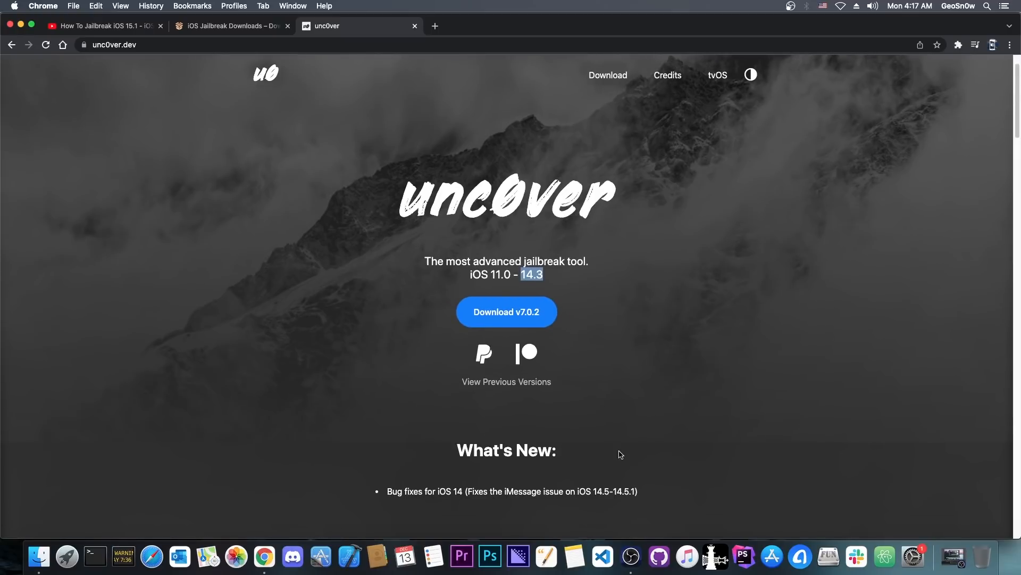
pyautogui.moveTo(365, 248)
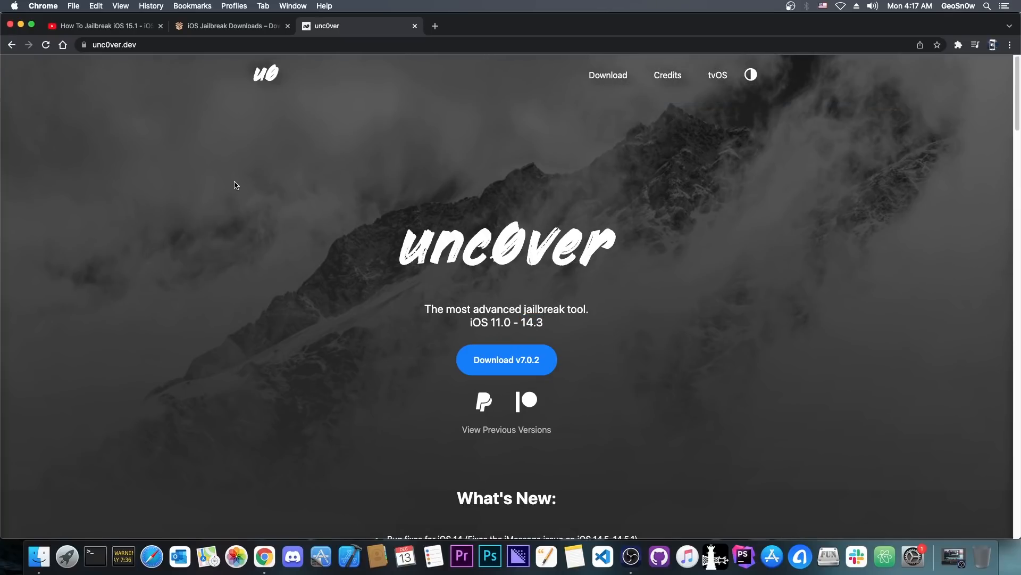
pyautogui.moveTo(116, 25)
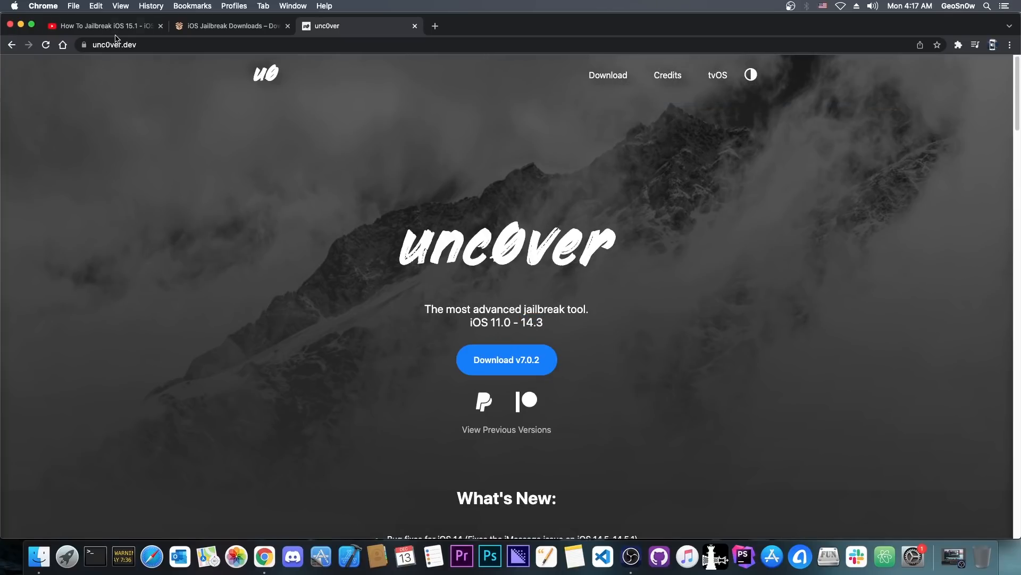
# Step: Dislike the fake iOS 15.1 jailbreak video on YouTube
pyautogui.click(101, 25)
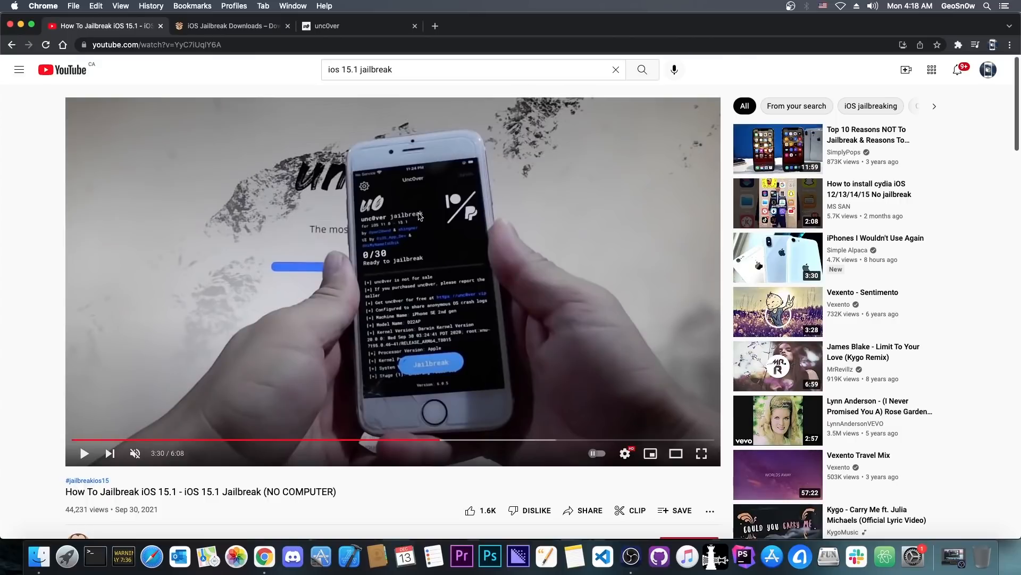
pyautogui.scroll(-3)
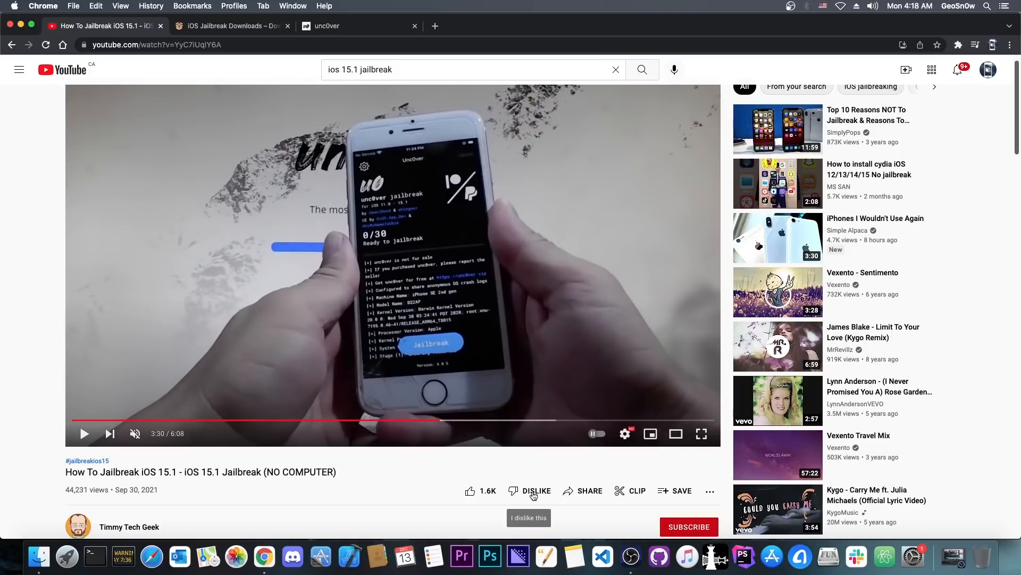
pyautogui.click(514, 490)
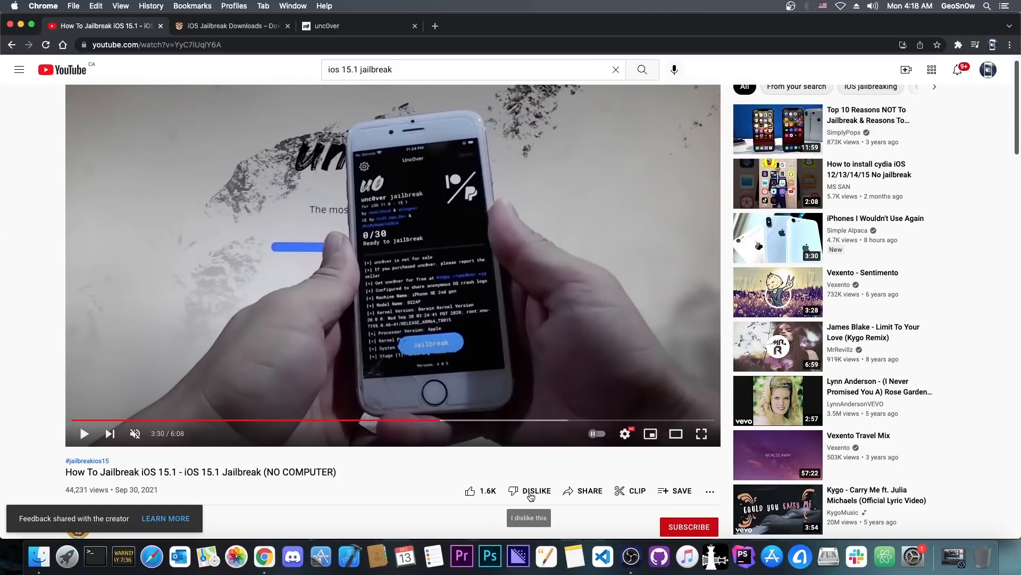
pyautogui.moveTo(528, 504)
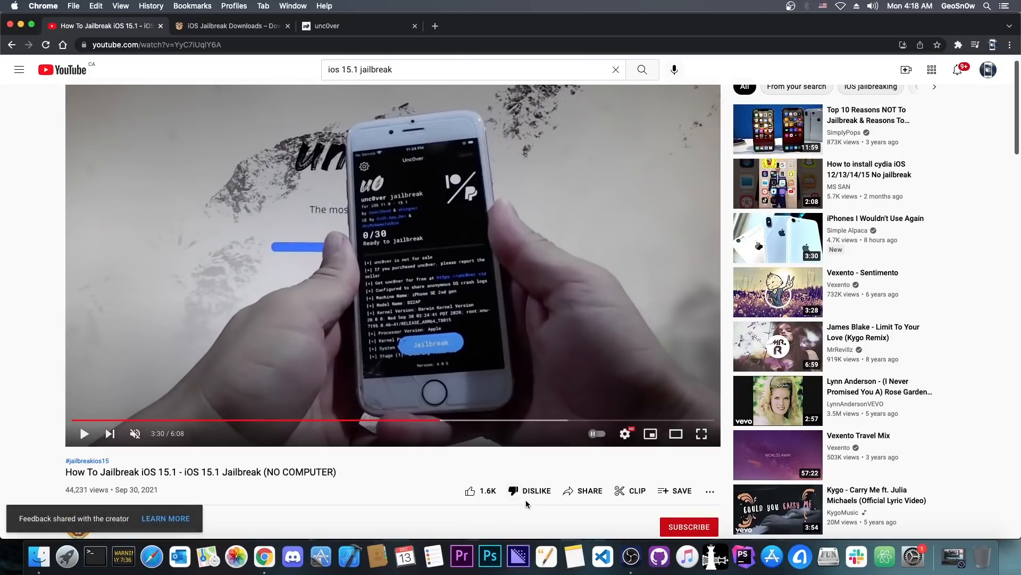
pyautogui.moveTo(494, 497)
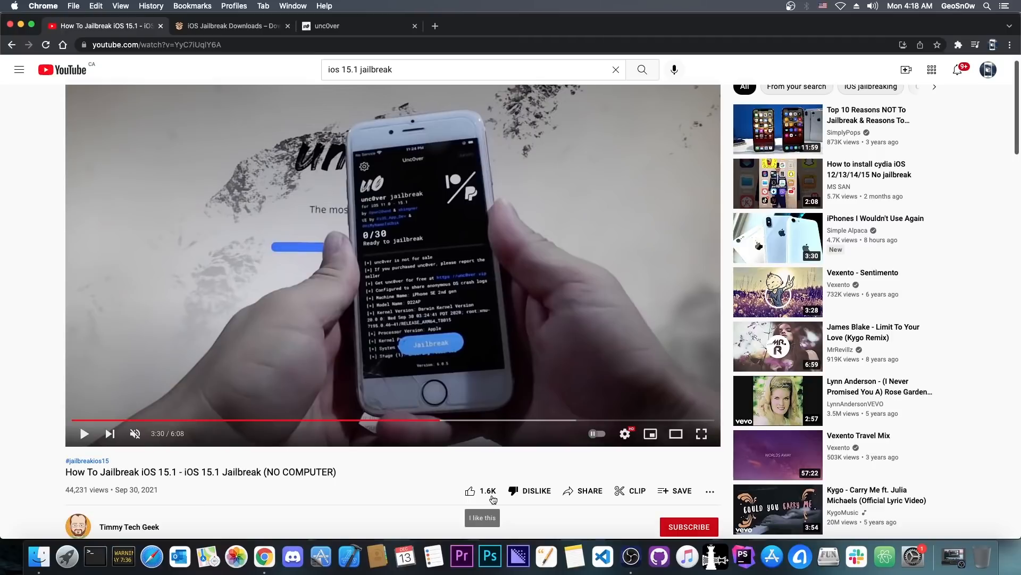
pyautogui.moveTo(545, 490)
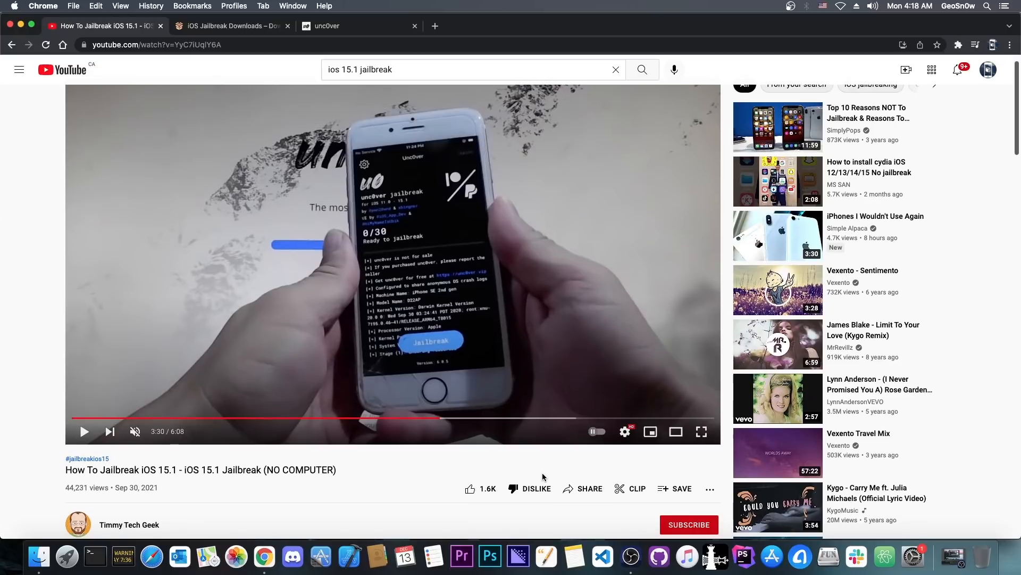
pyautogui.moveTo(471, 489)
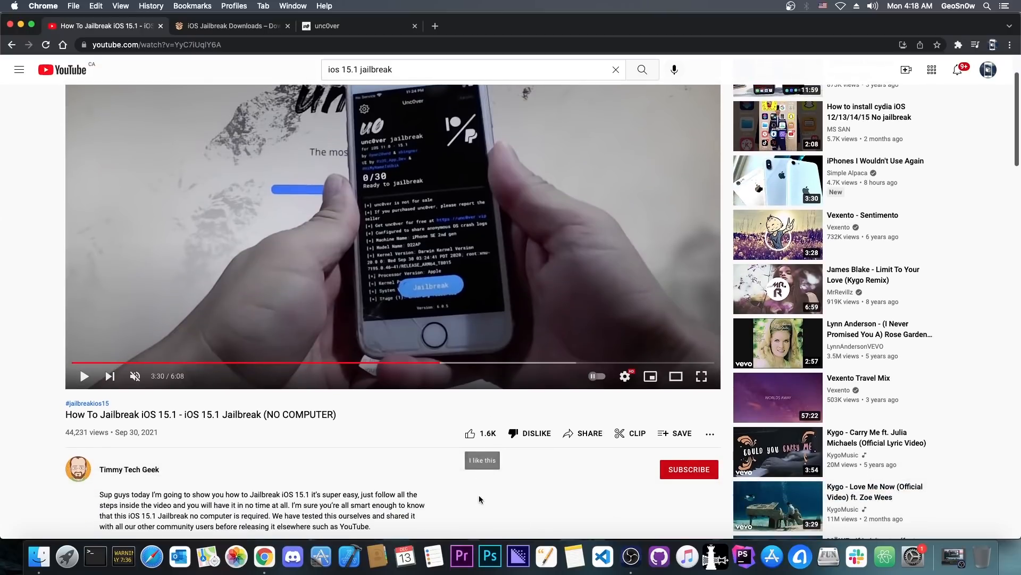
pyautogui.moveTo(505, 487)
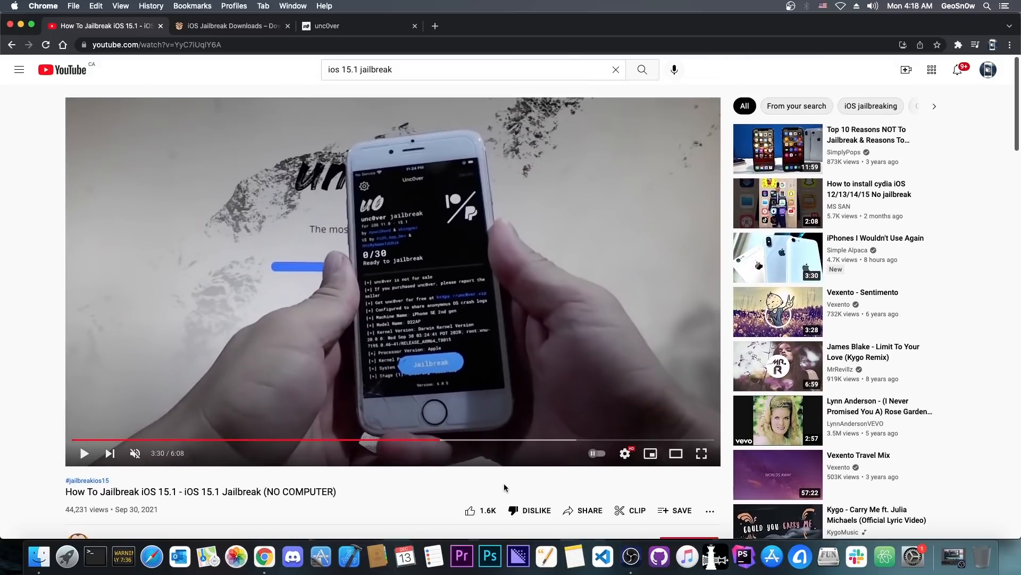
# Step: Rewind the video to about 1:53 on the jailbreaks.club page
pyautogui.doubleClick(76, 509)
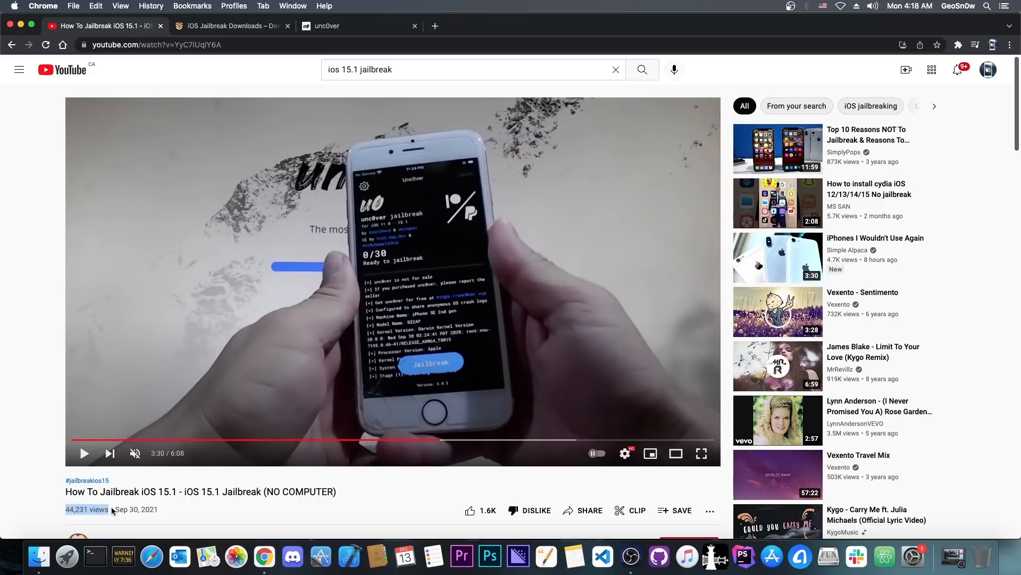
pyautogui.moveTo(467, 440)
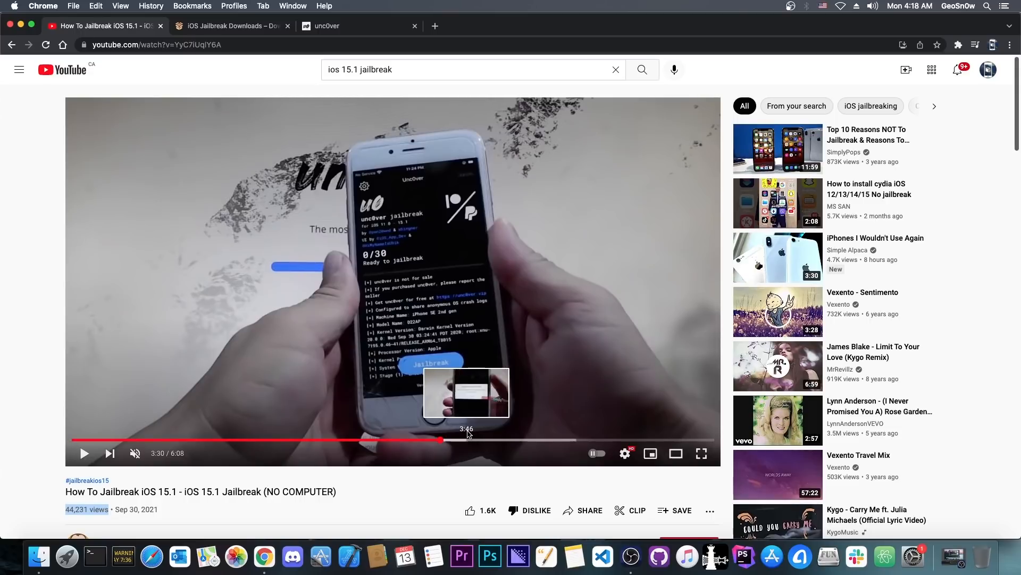
pyautogui.moveTo(221, 429)
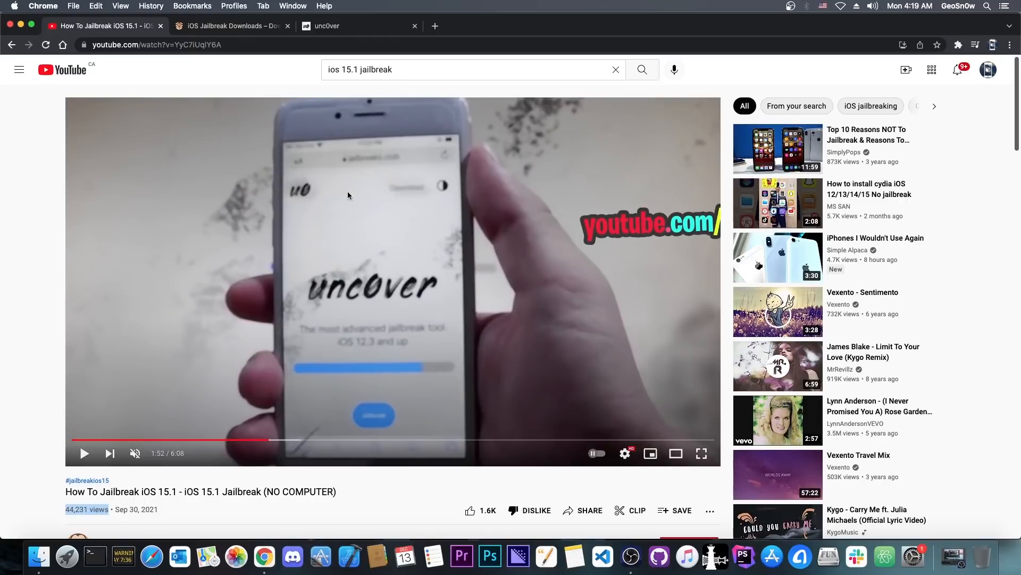
pyautogui.moveTo(85, 454)
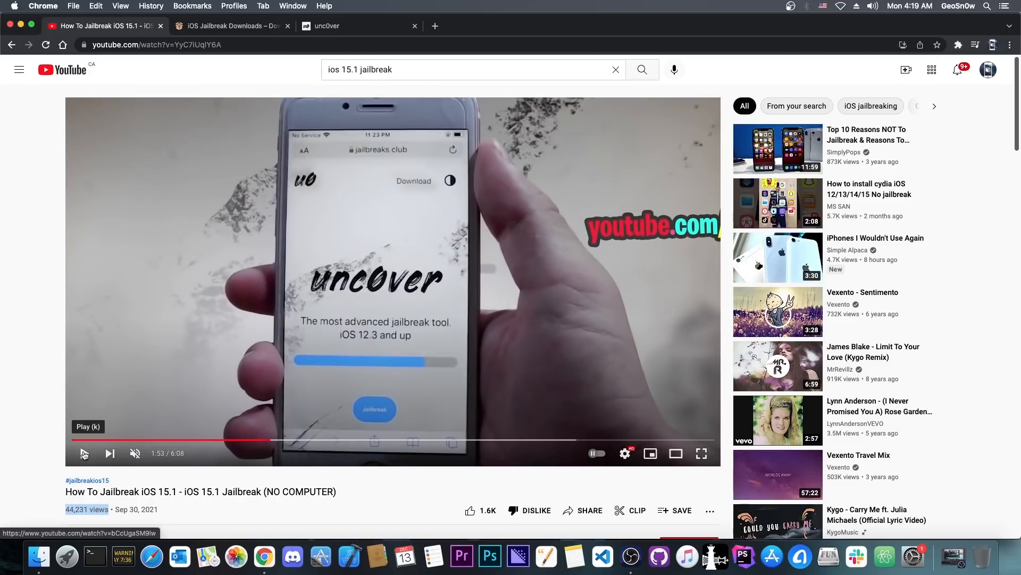
# Step: Switch unc0ver.dev to light theme, then seek the video to 3:22 on the fake app
pyautogui.click(348, 26)
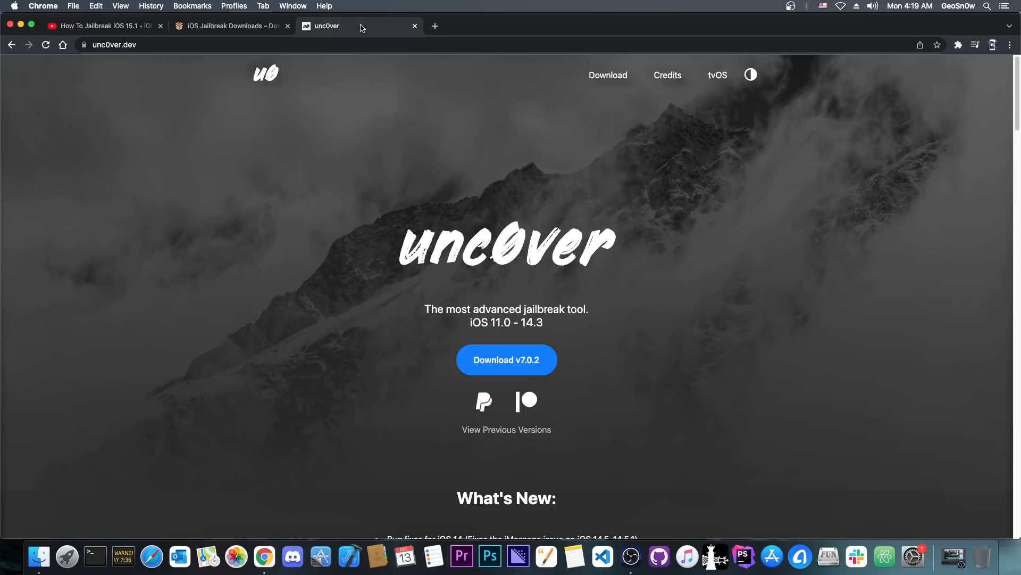
pyautogui.click(750, 75)
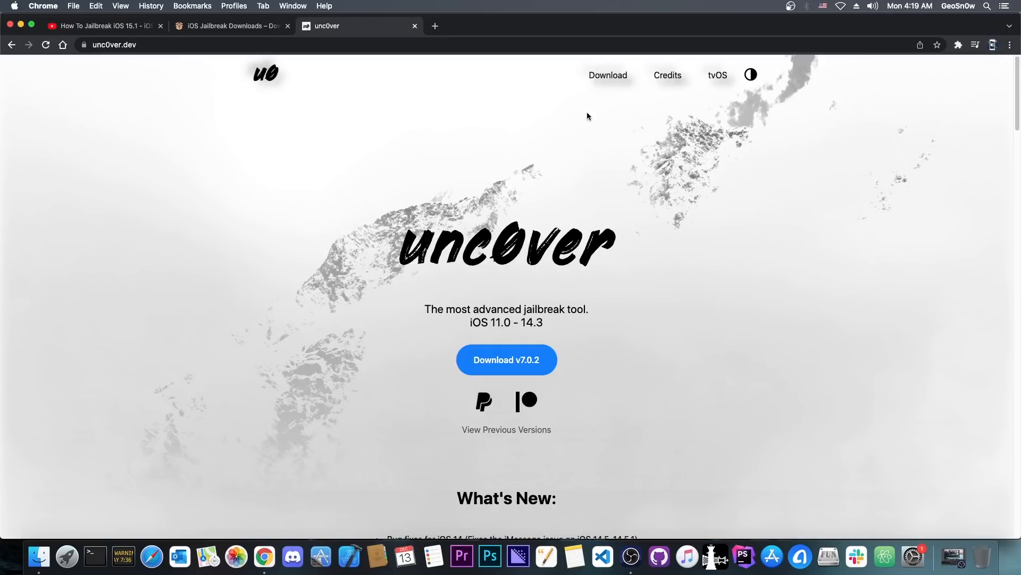
pyautogui.click(101, 26)
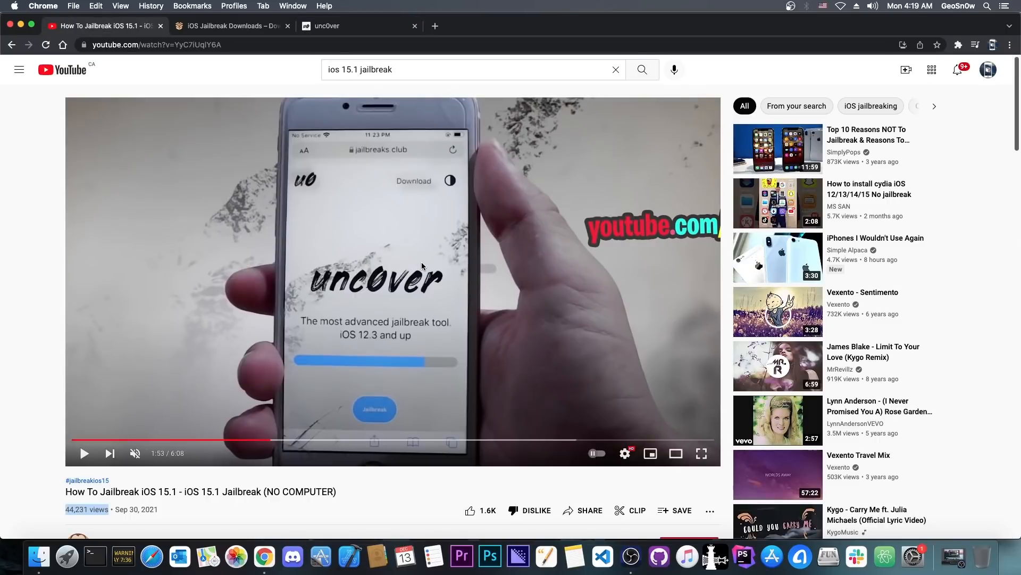
pyautogui.moveTo(307, 441)
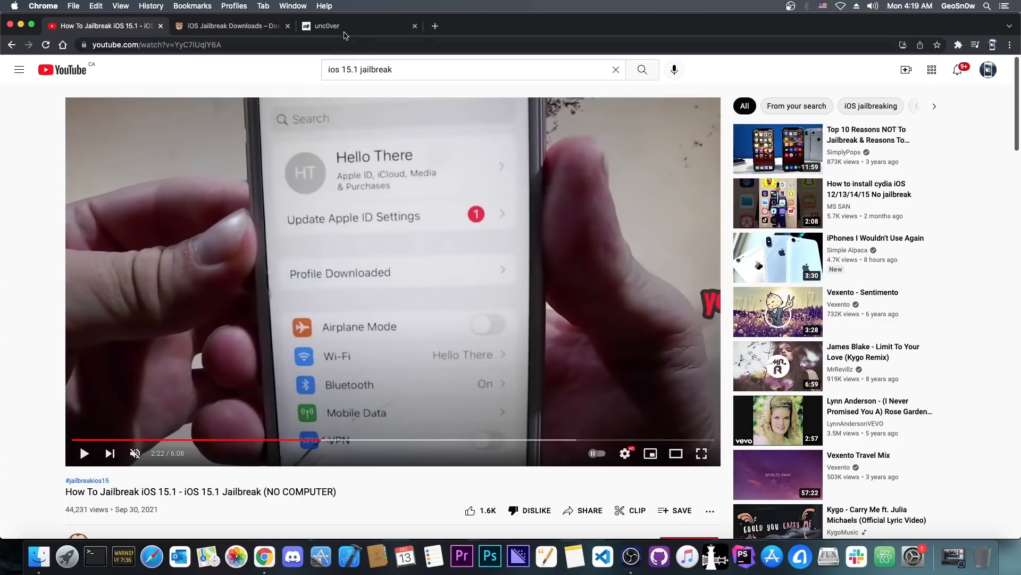
pyautogui.moveTo(348, 443)
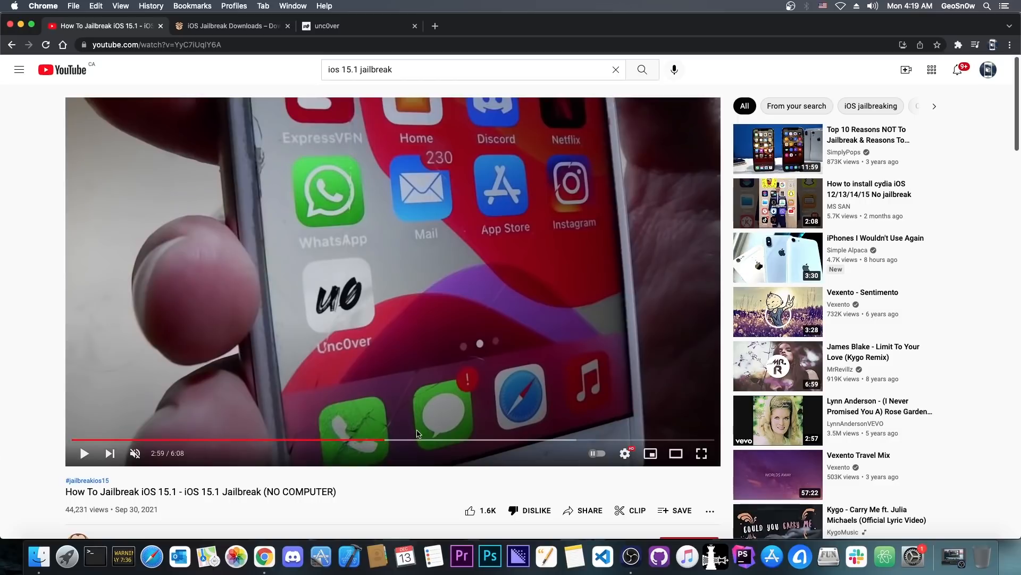
pyautogui.moveTo(330, 326)
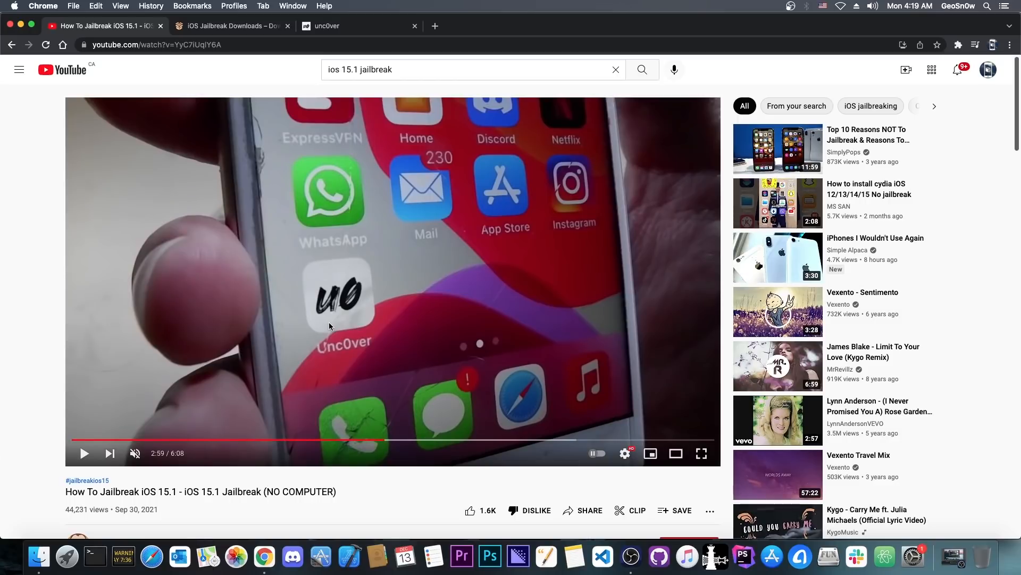
pyautogui.moveTo(435, 443)
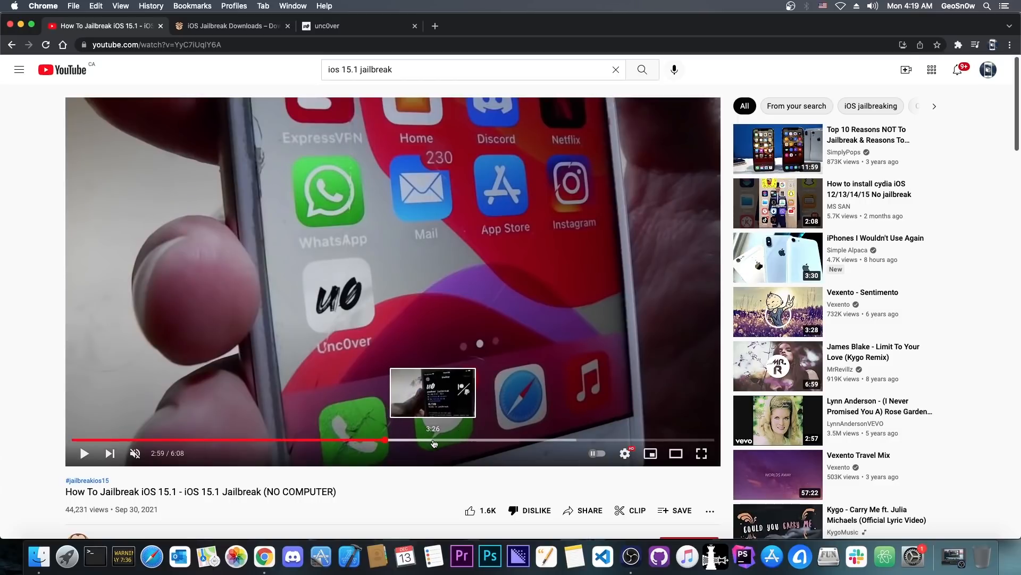
pyautogui.click(434, 440)
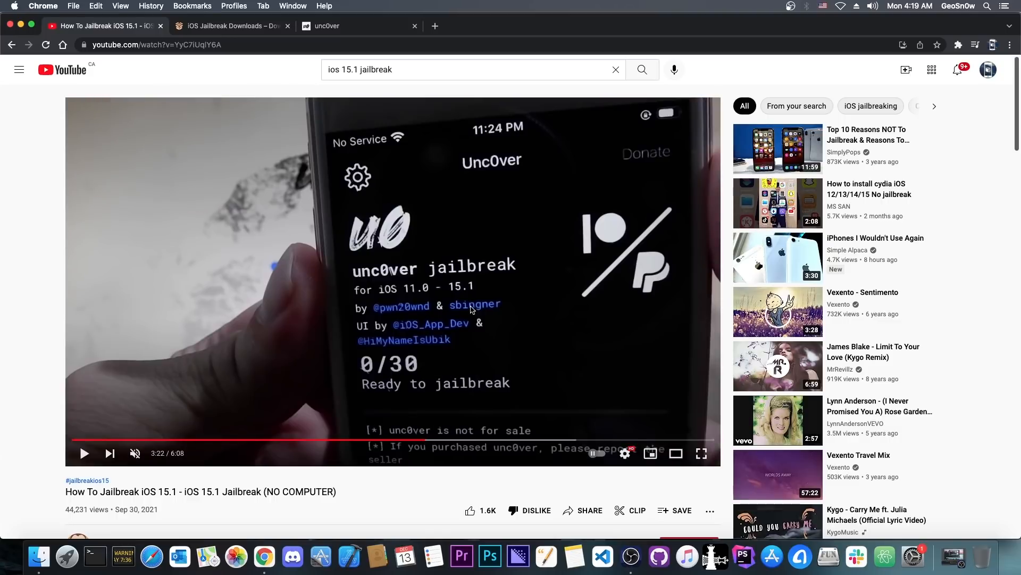
pyautogui.moveTo(457, 291)
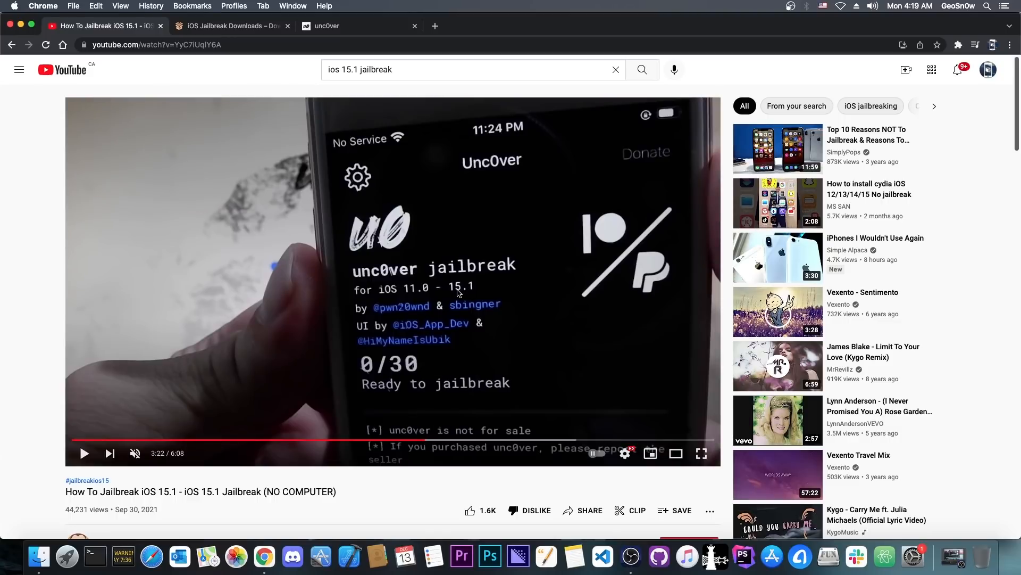
pyautogui.moveTo(441, 320)
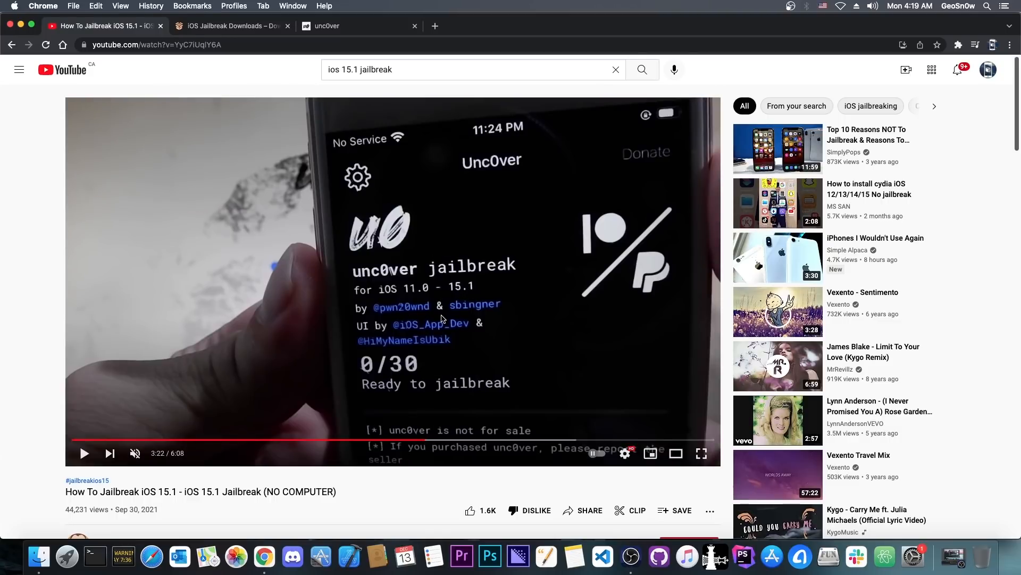
pyautogui.moveTo(438, 357)
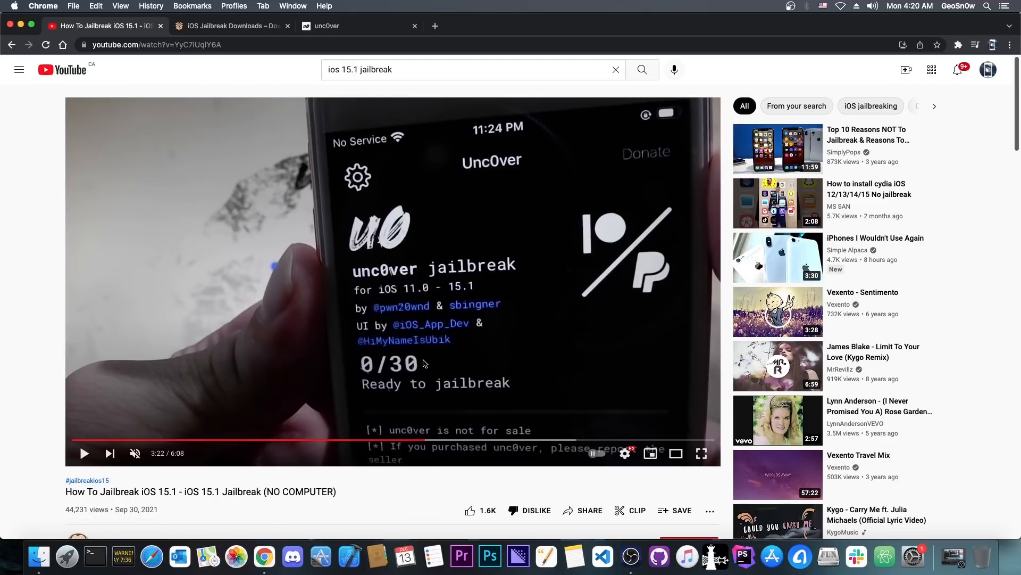
pyautogui.moveTo(423, 383)
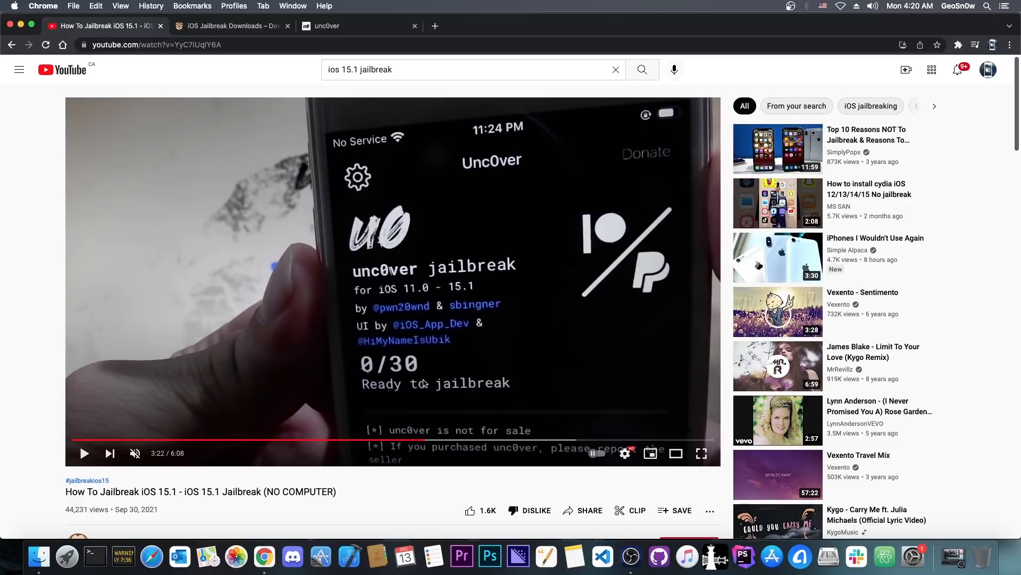
pyautogui.moveTo(434, 556)
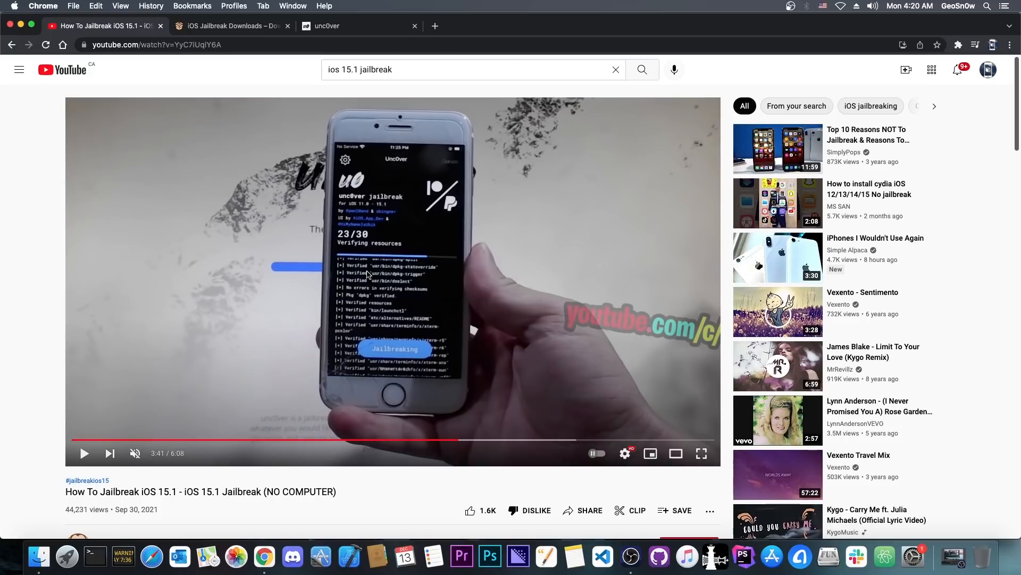
pyautogui.moveTo(407, 279)
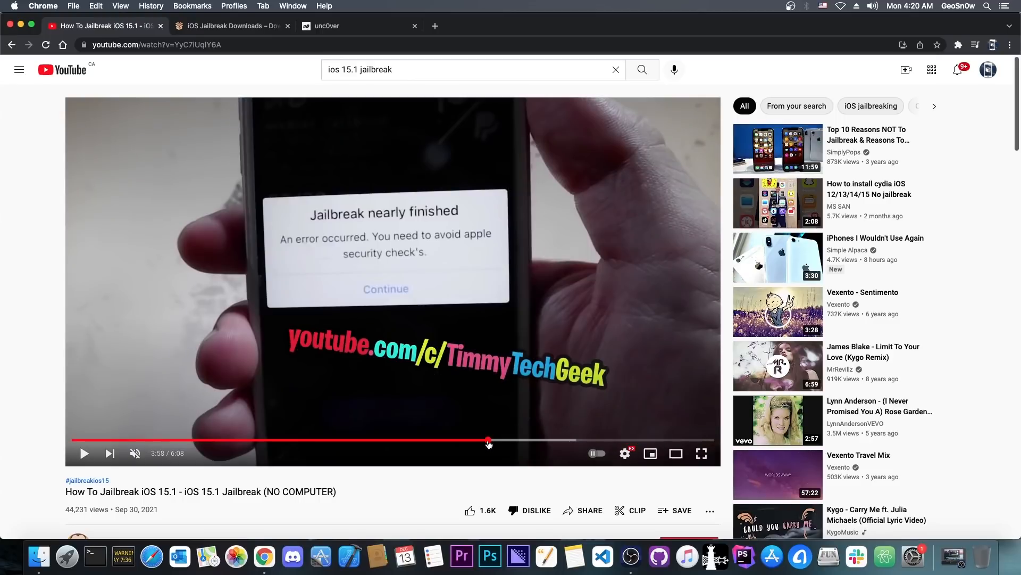
pyautogui.moveTo(488, 441)
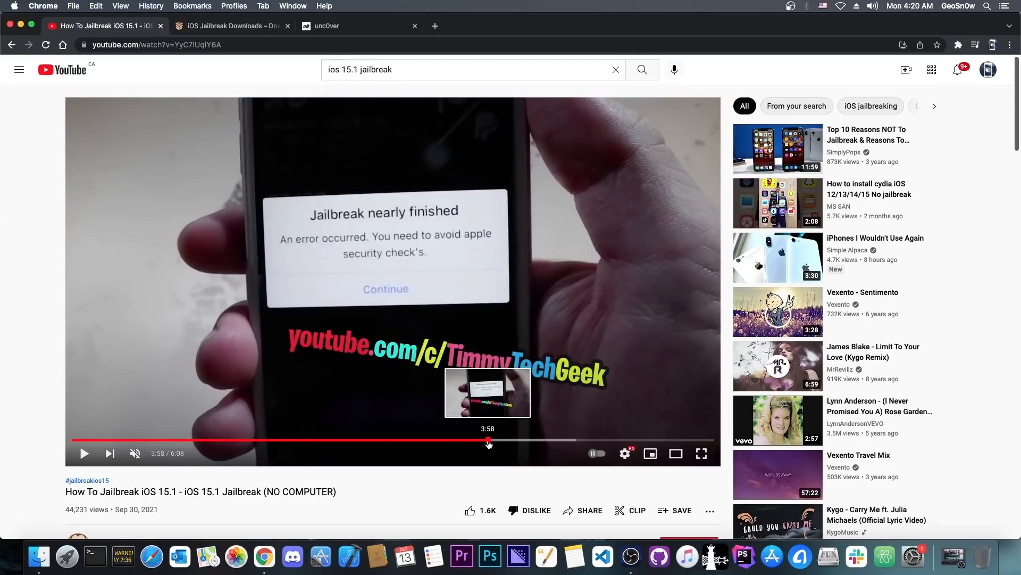
pyautogui.moveTo(522, 436)
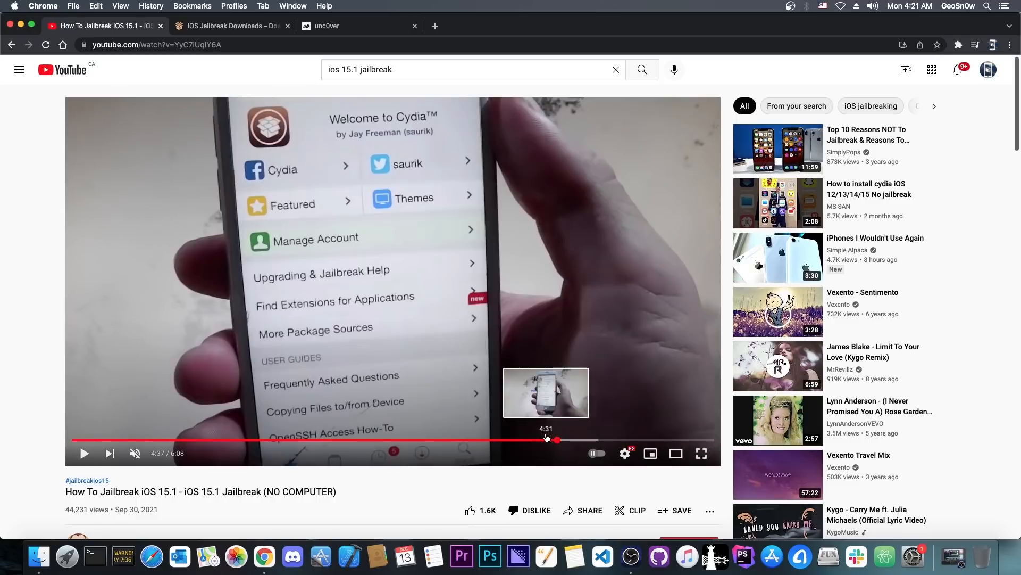
# Step: Seek the video past the Cydia home screen to 5:56 near its end
pyautogui.click(555, 440)
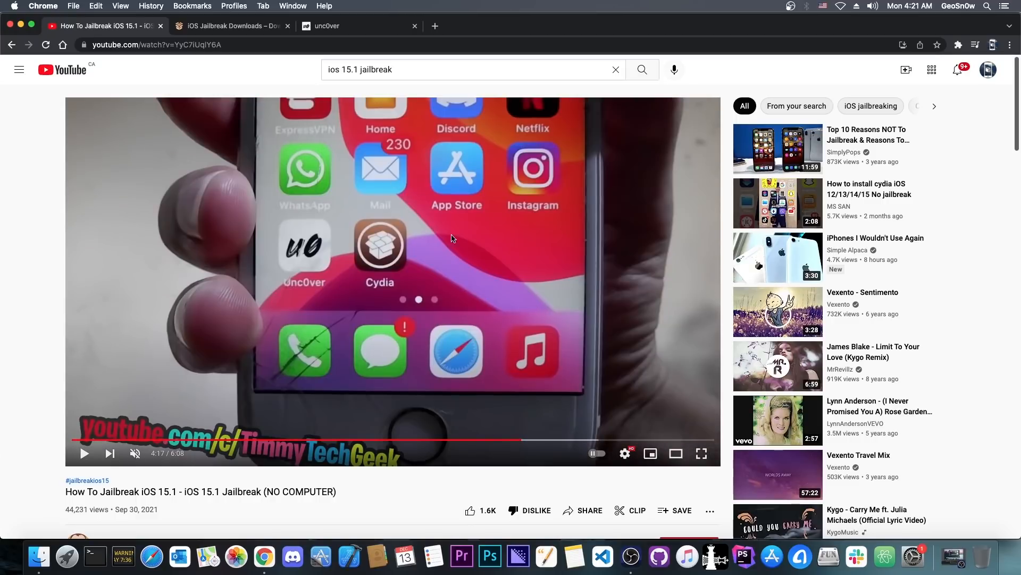
pyautogui.moveTo(563, 433)
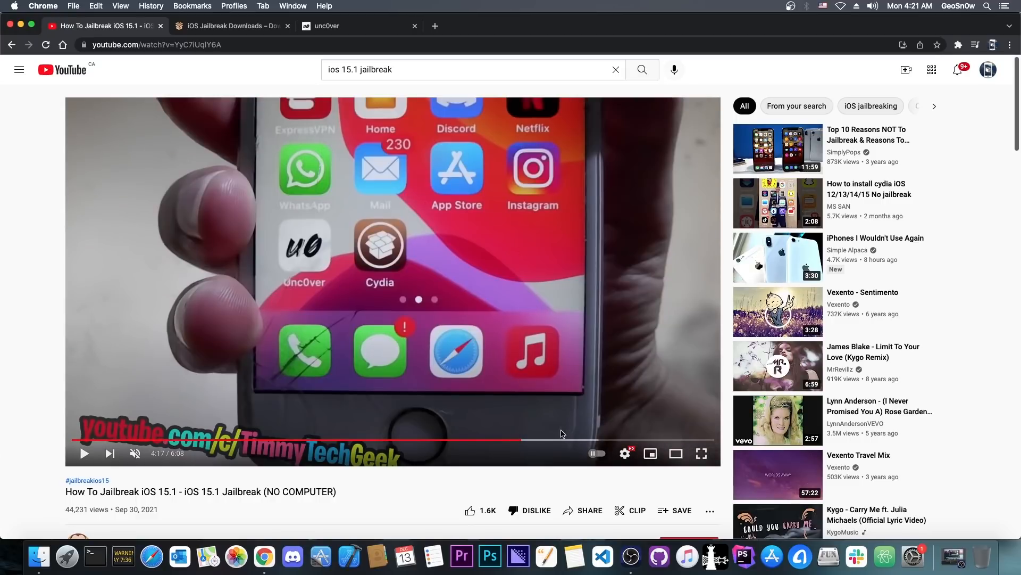
pyautogui.moveTo(568, 438)
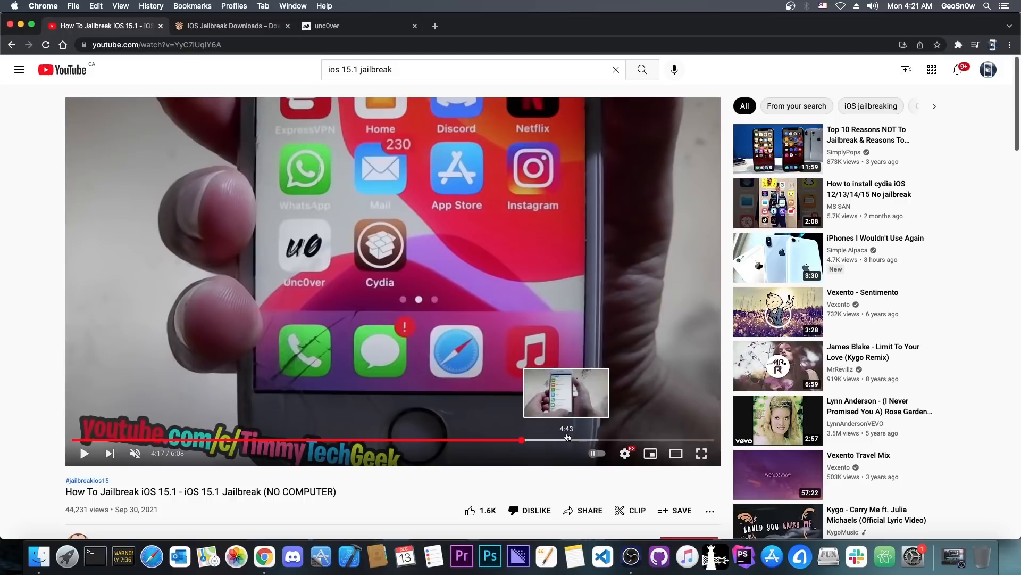
pyautogui.moveTo(502, 334)
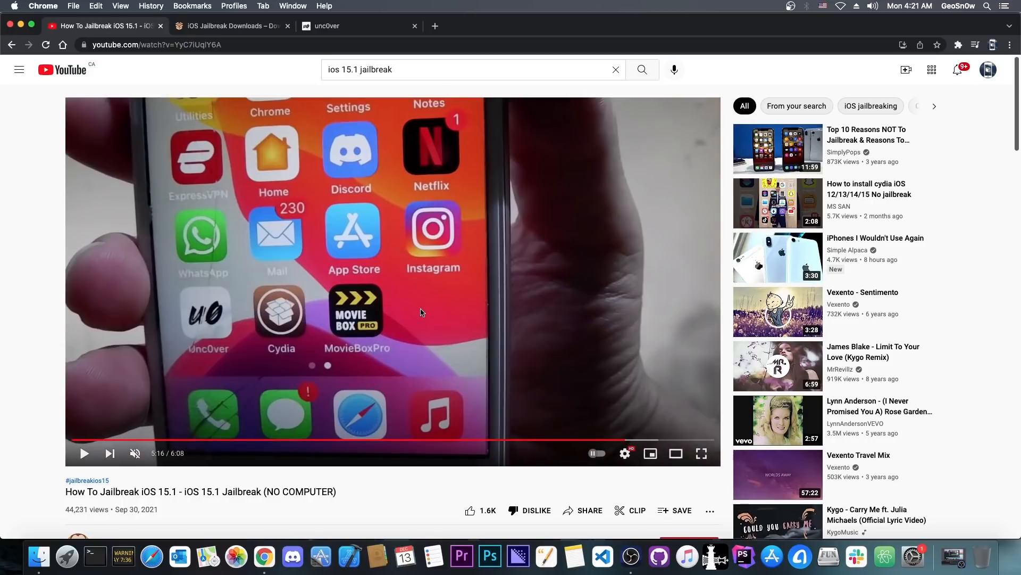
pyautogui.moveTo(601, 385)
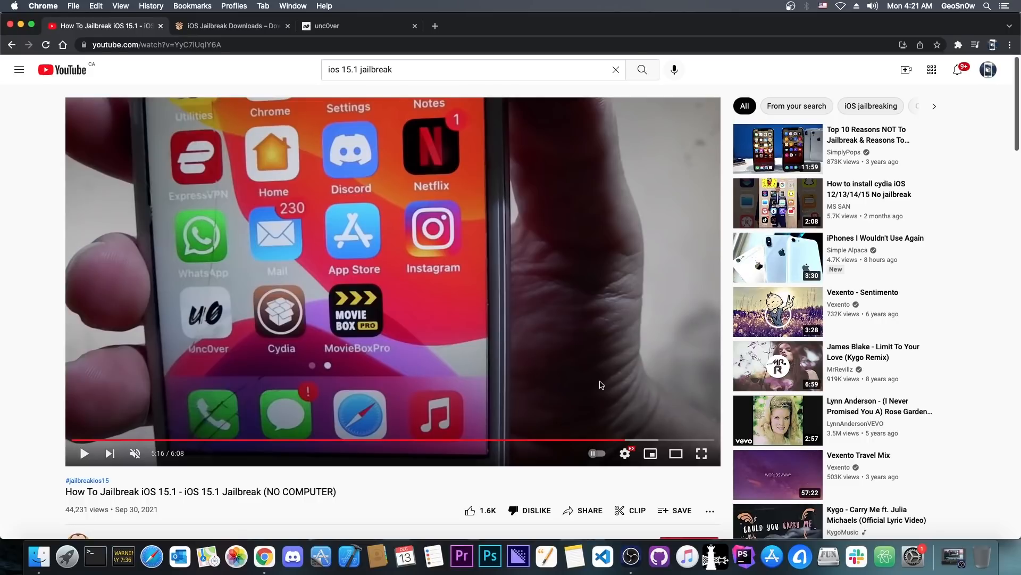
pyautogui.click(695, 438)
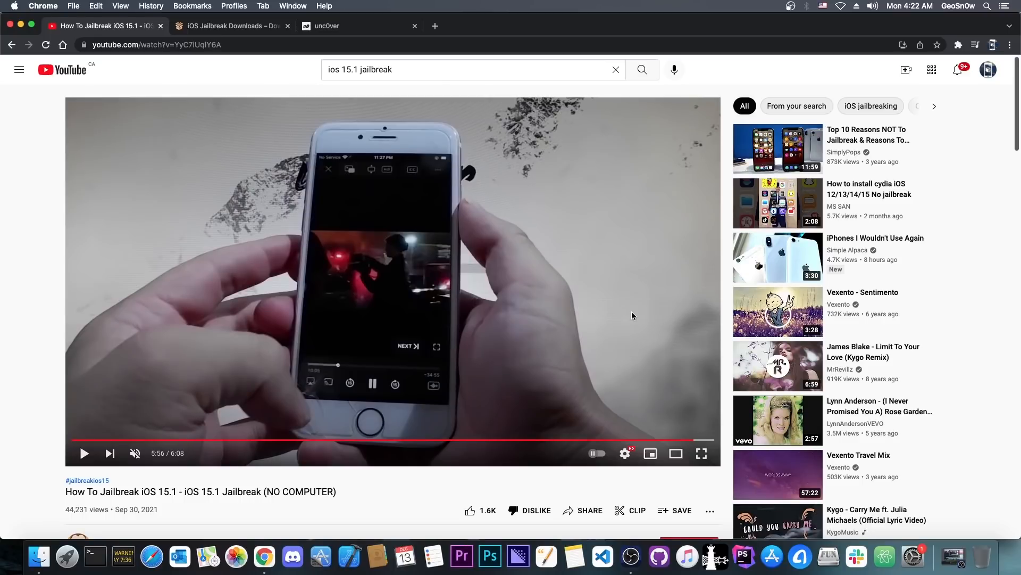
pyautogui.moveTo(609, 304)
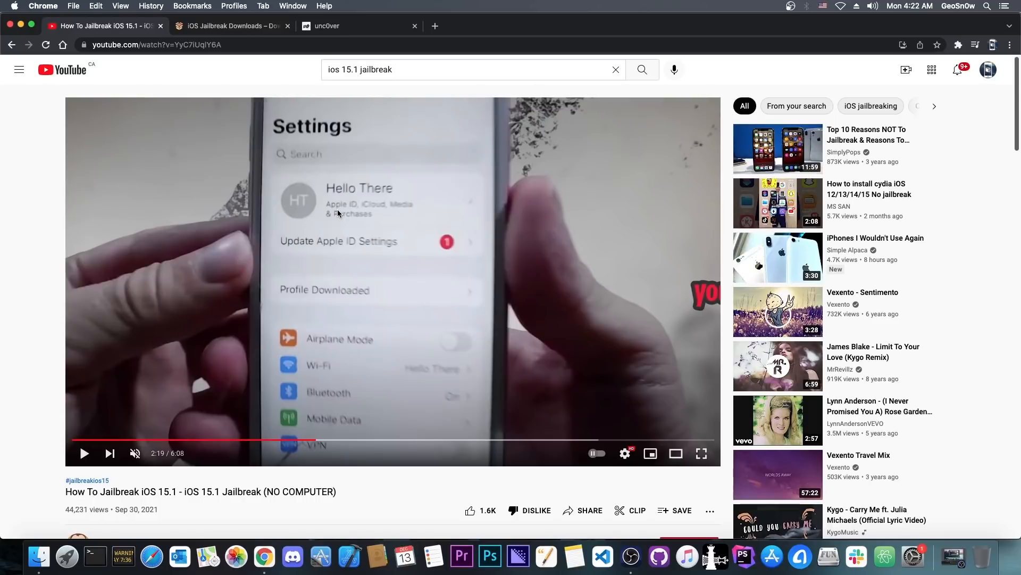
# Step: View the 'Profile Downloaded' setting at 2:19, then go to the iDevice Central tab
pyautogui.scroll(-3)
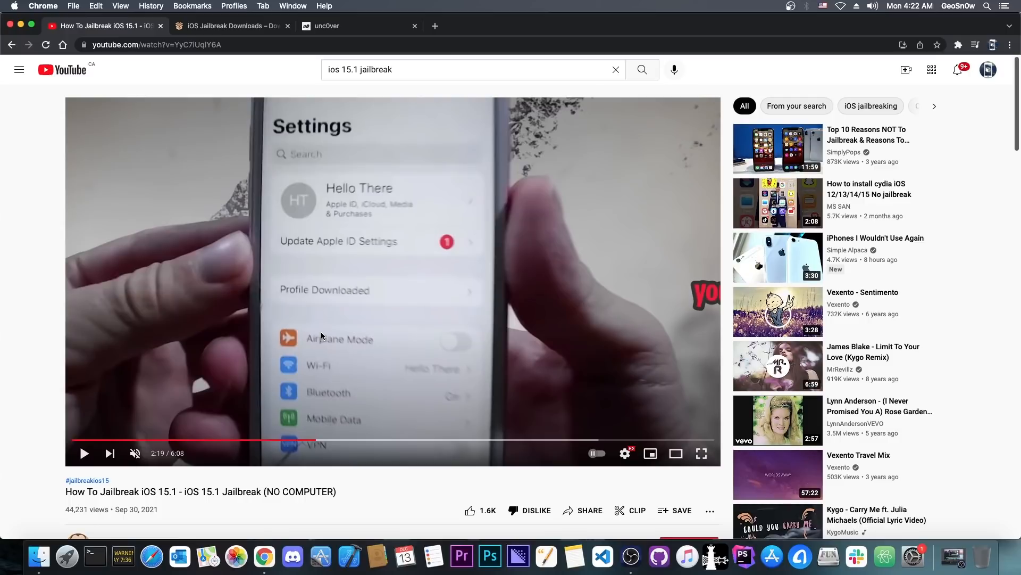
pyautogui.moveTo(315, 205)
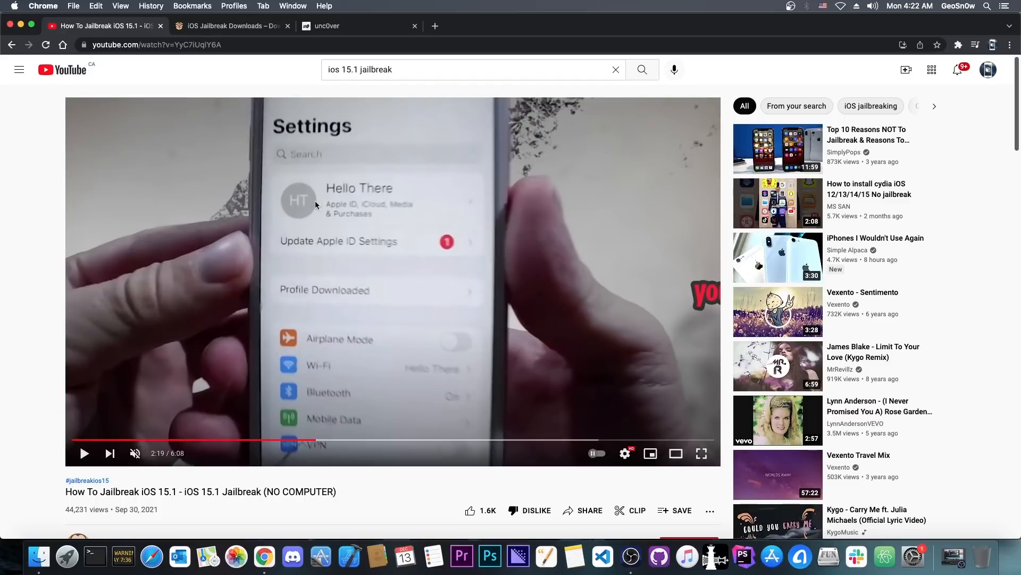
pyautogui.scroll(-3)
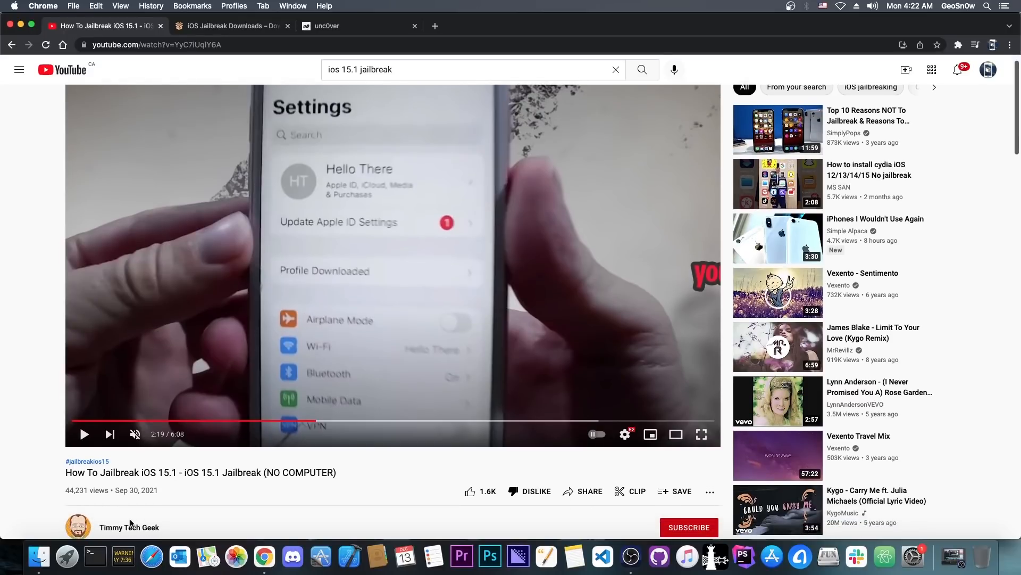
pyautogui.moveTo(107, 469)
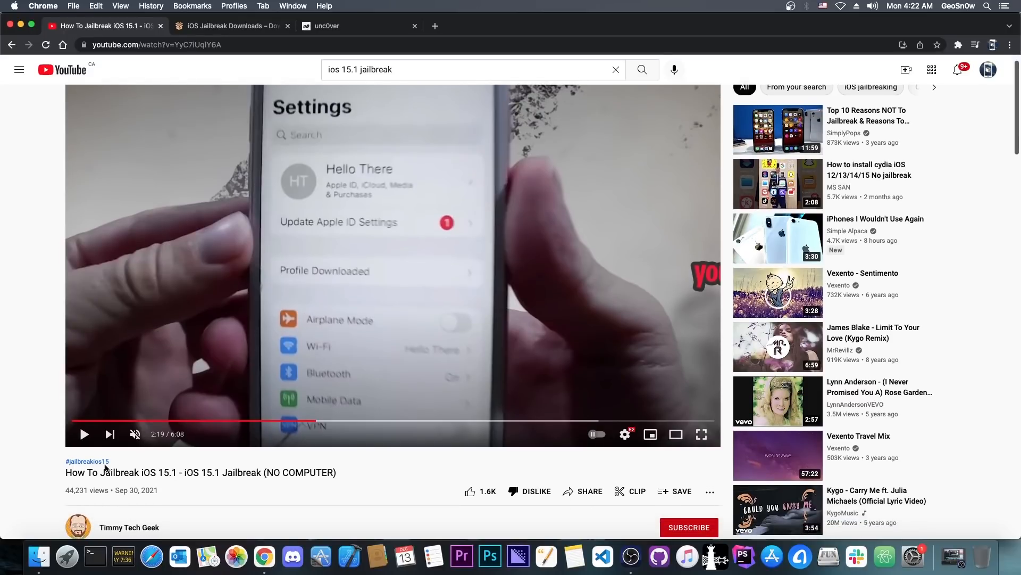
pyautogui.click(231, 26)
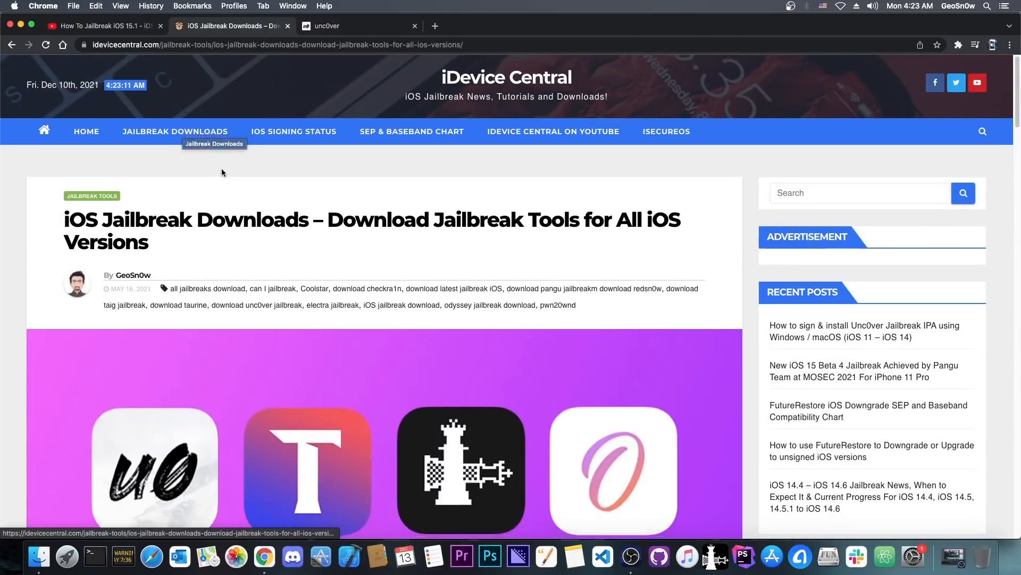
# Step: Browse iDevice Central's jailbreak status list showing iOS 15.0–15.1 unjailbreakable, back to the intro
pyautogui.scroll(-3)
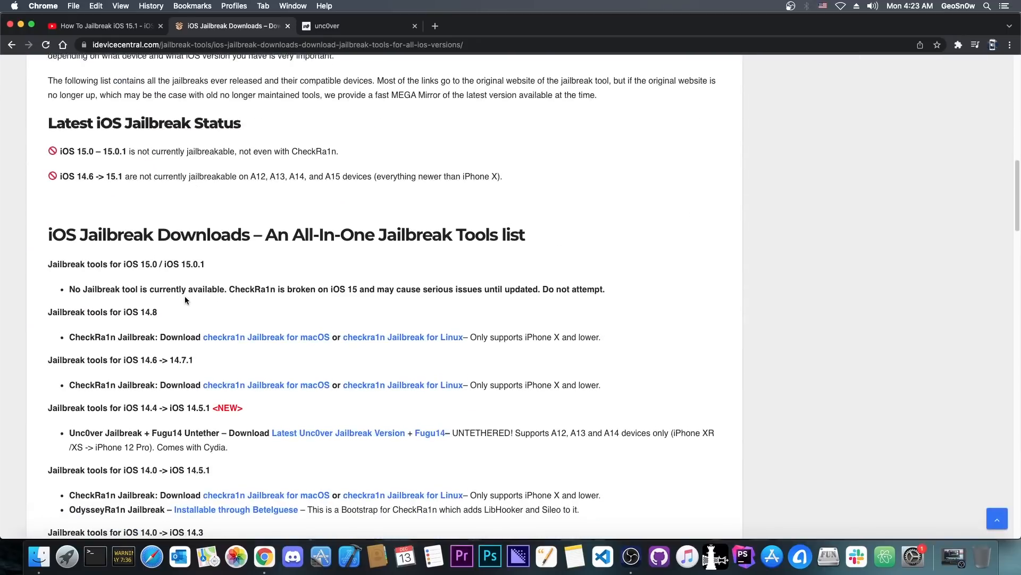
pyautogui.scroll(-3)
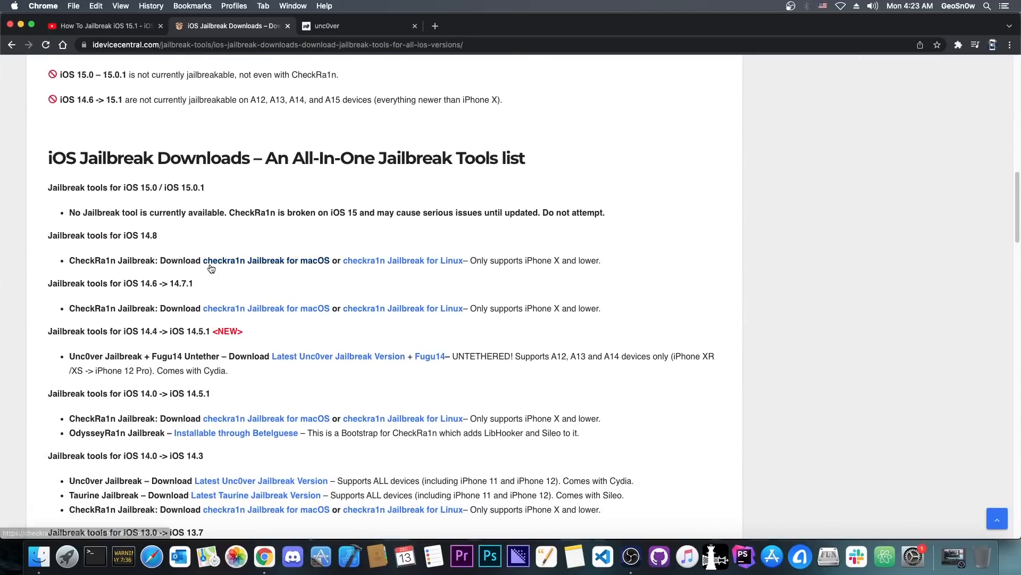
pyautogui.scroll(3)
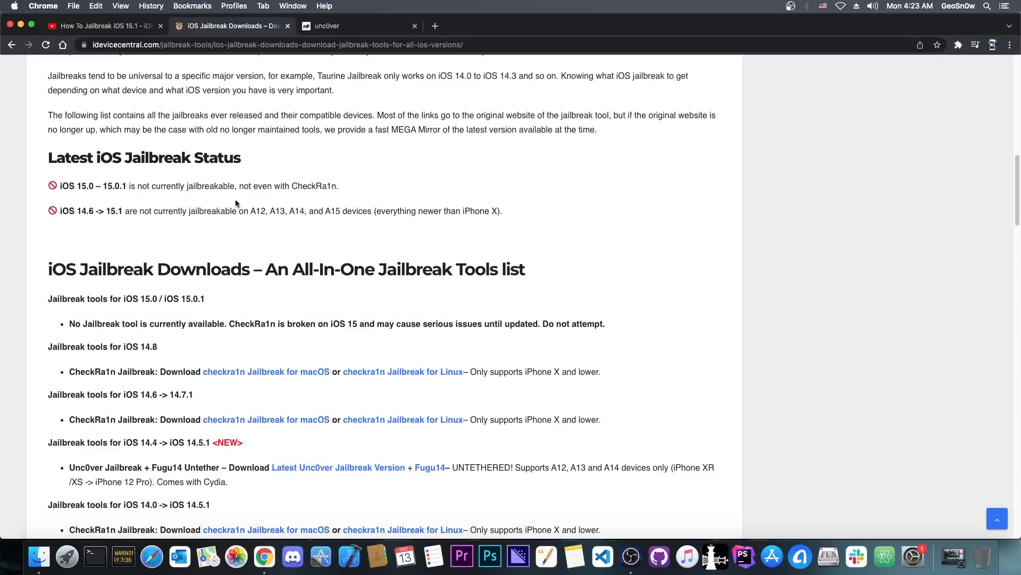
pyautogui.moveTo(256, 206)
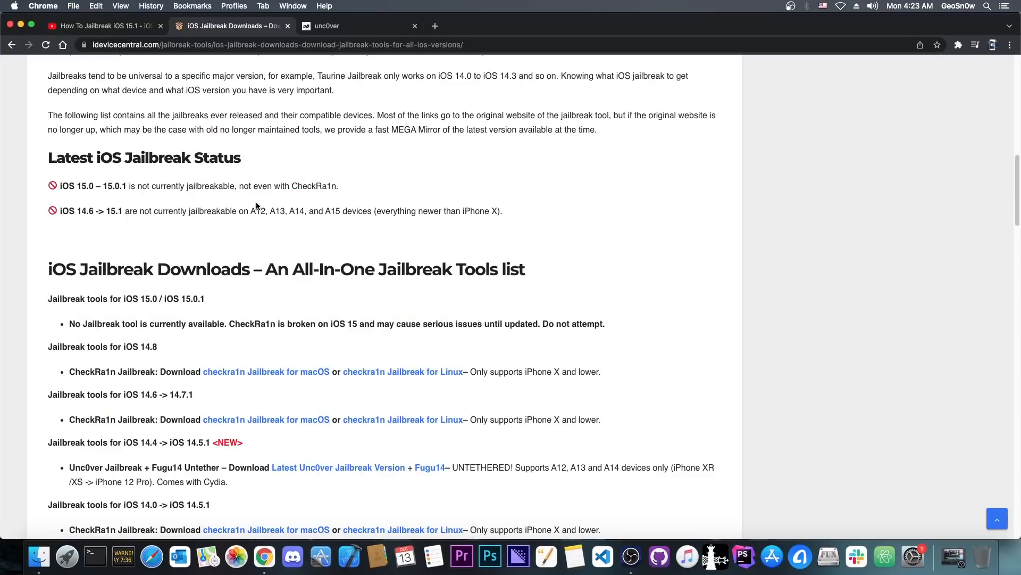
pyautogui.scroll(3)
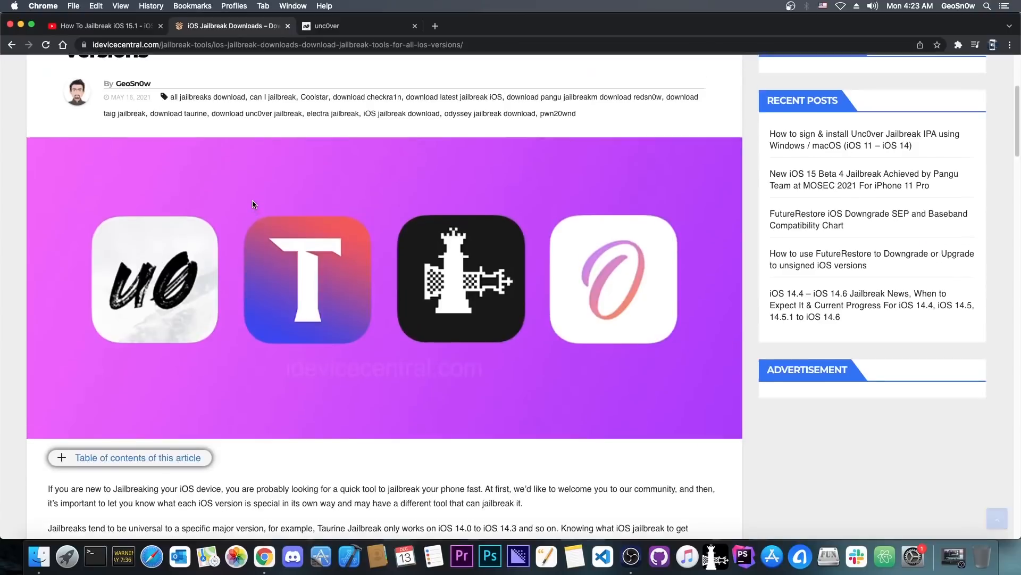
# Step: Return to unc0ver.dev, offering Download v7.0.2 for iOS 11.0–14.3
pyautogui.click(348, 25)
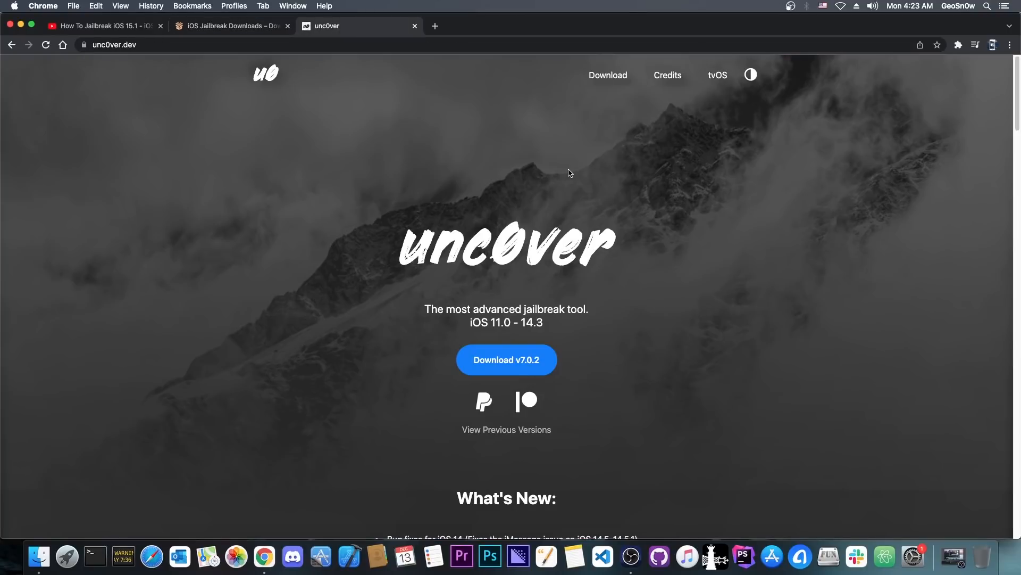
pyautogui.moveTo(450, 125)
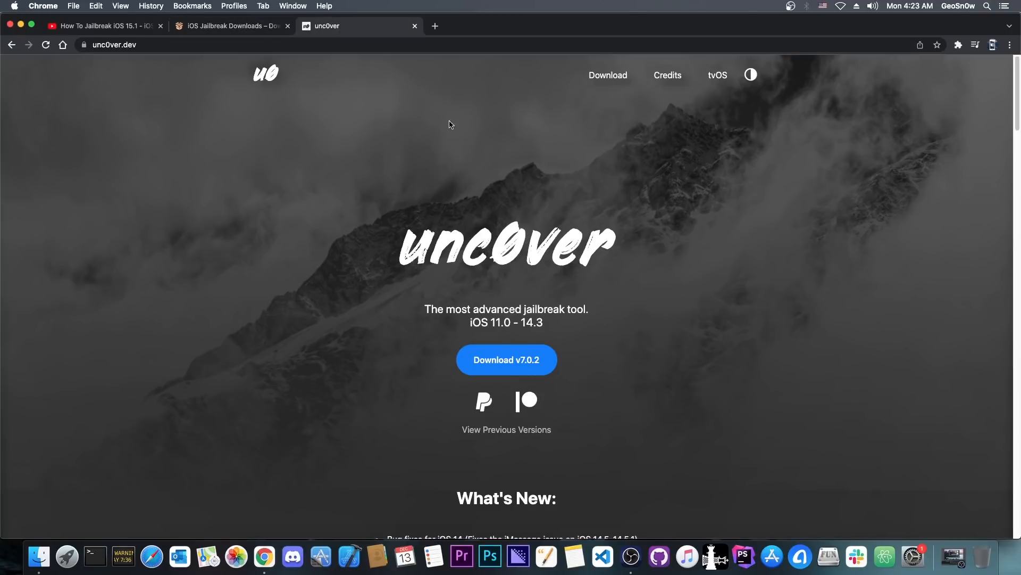
pyautogui.moveTo(28, 35)
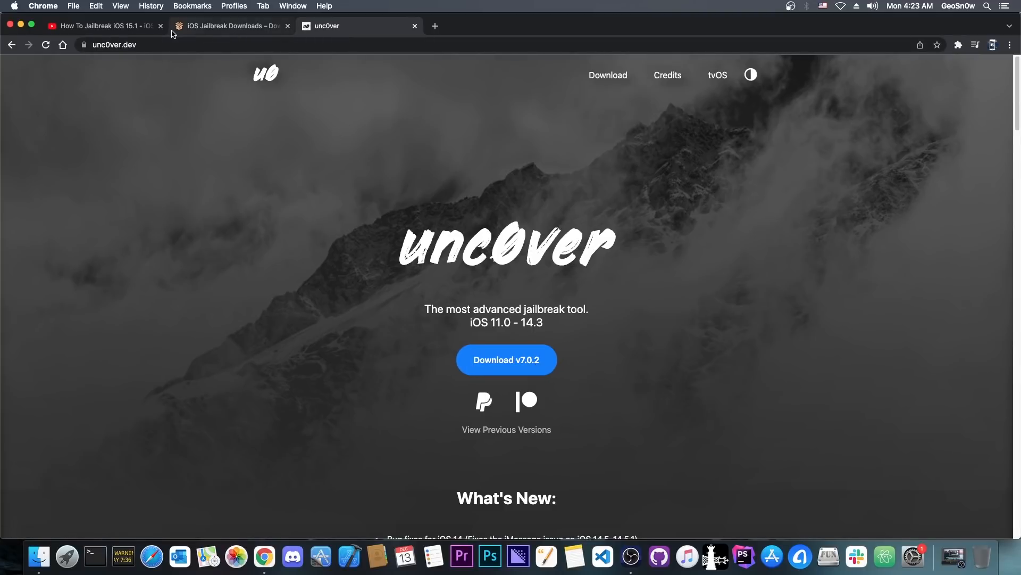
# Step: Return to the YouTube jailbreak video at 3:18, showing unc0ver claiming iOS 11.0–15.1 support
pyautogui.click(96, 25)
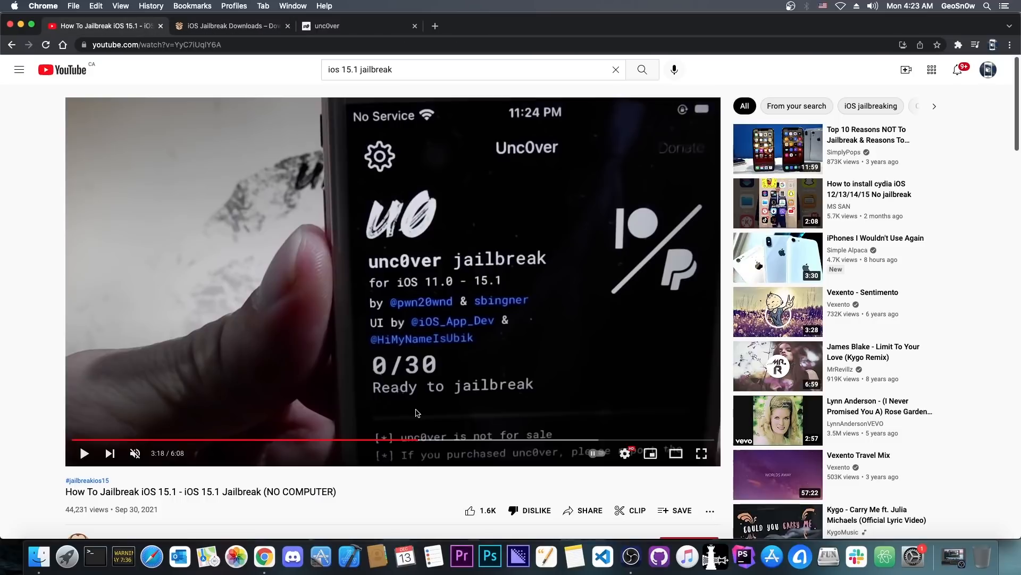
pyautogui.moveTo(397, 275)
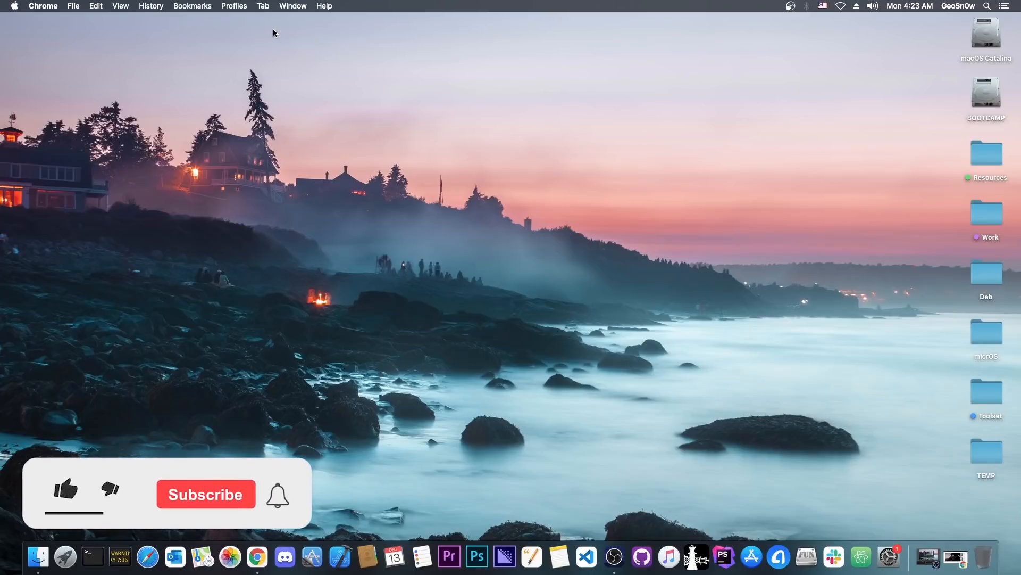
# Step: Close the Chrome window to reveal the Finder desktop with its drives and folders
pyautogui.click(63, 491)
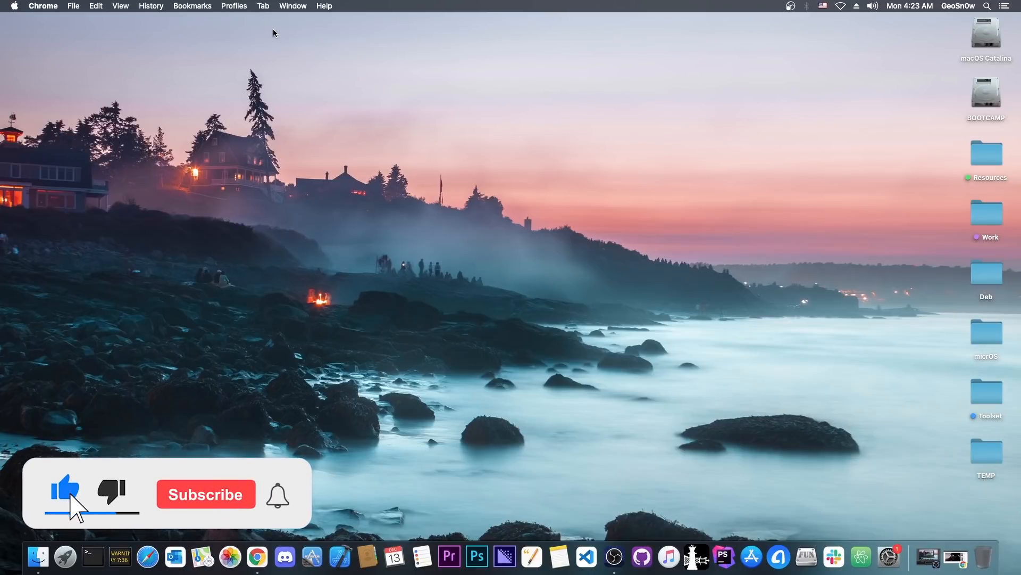
pyautogui.click(206, 494)
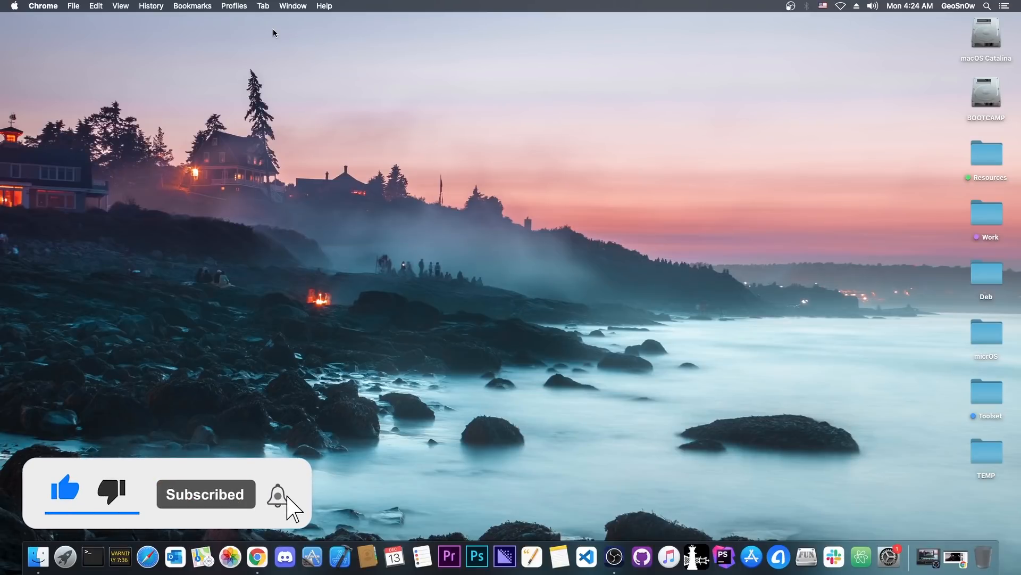